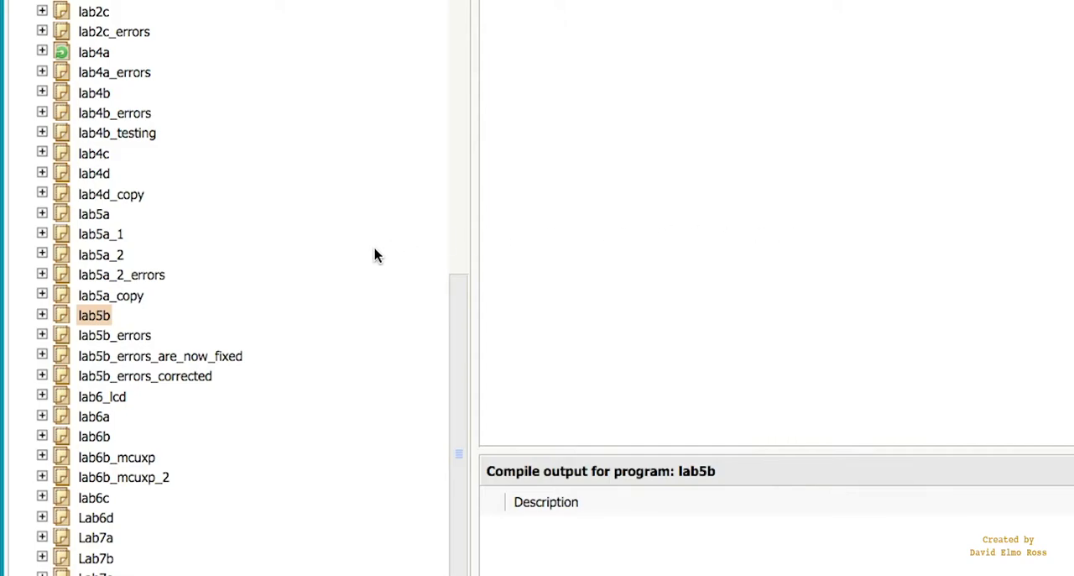
pyautogui.moveTo(101, 327)
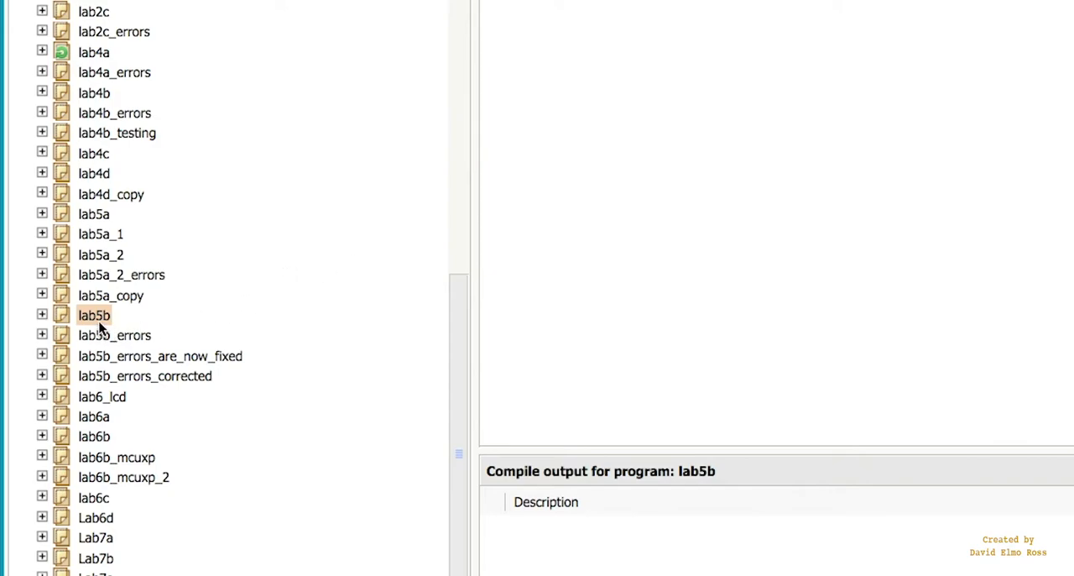
# Clone the lab5b program under the new name Lab6.
pyautogui.rightClick(93, 315)
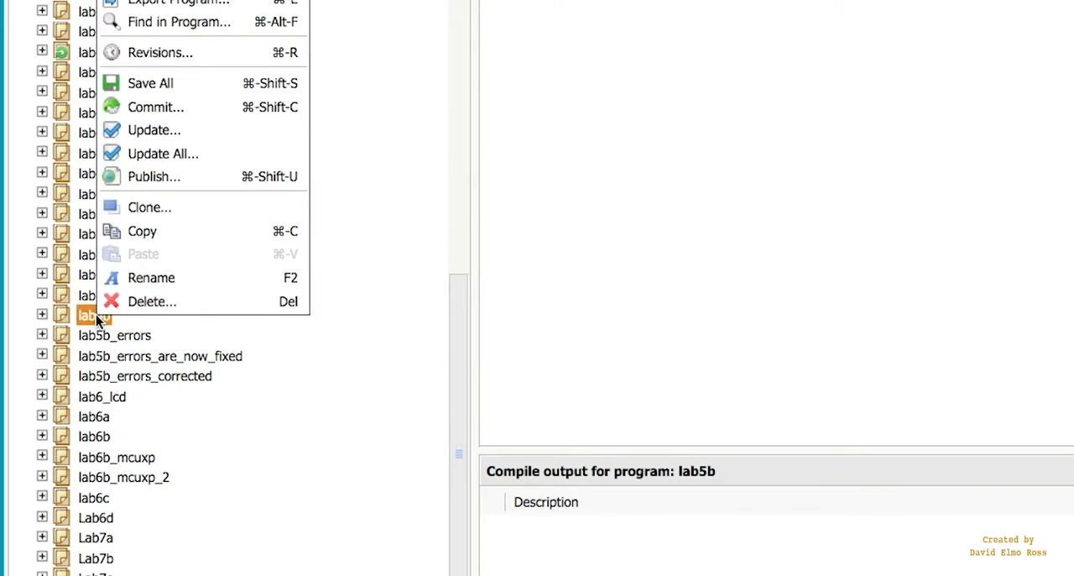
pyautogui.moveTo(151, 211)
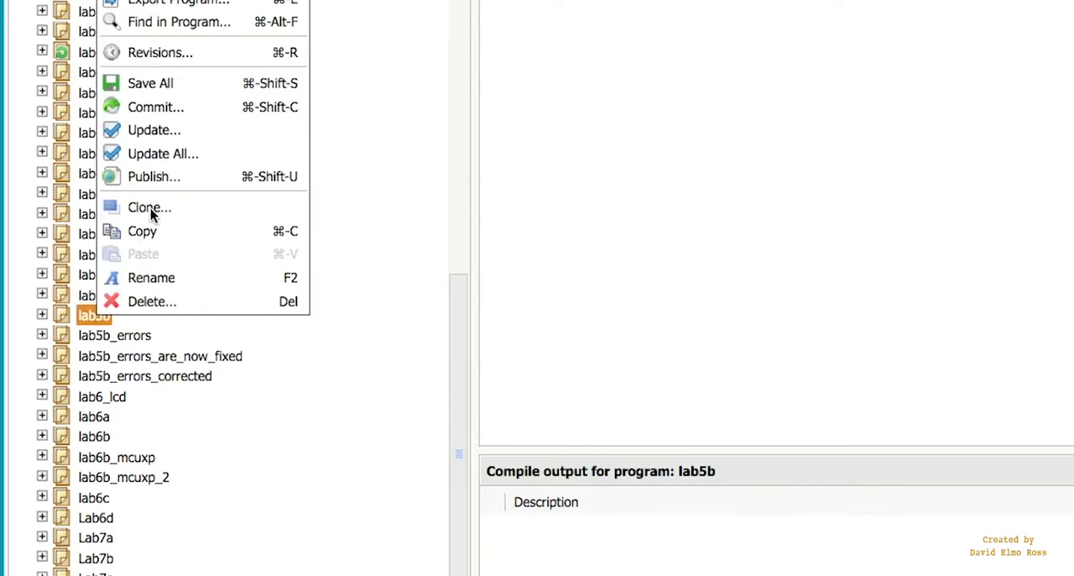
pyautogui.click(149, 207)
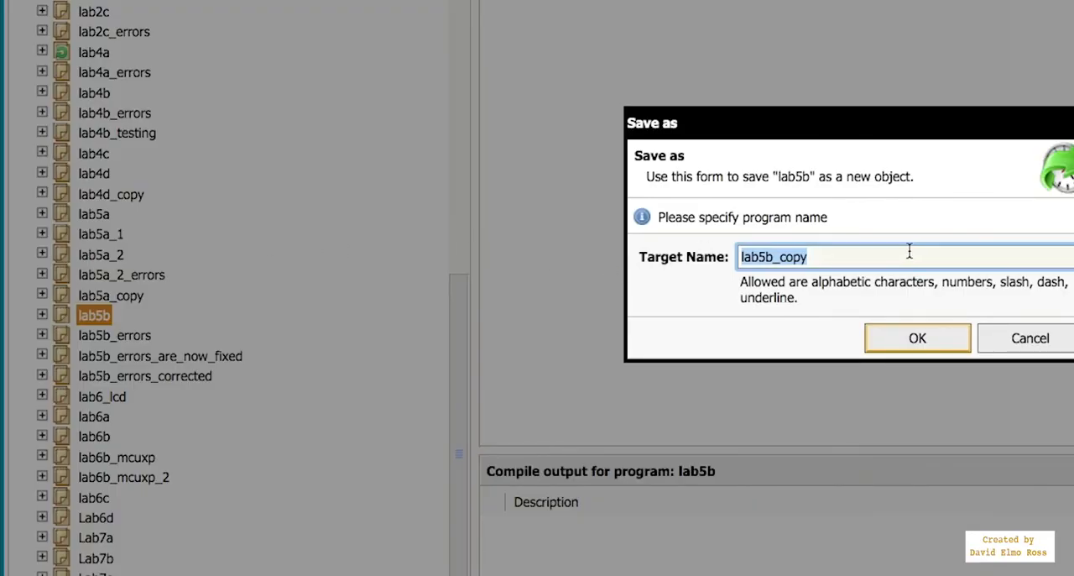
pyautogui.write('Lab6')
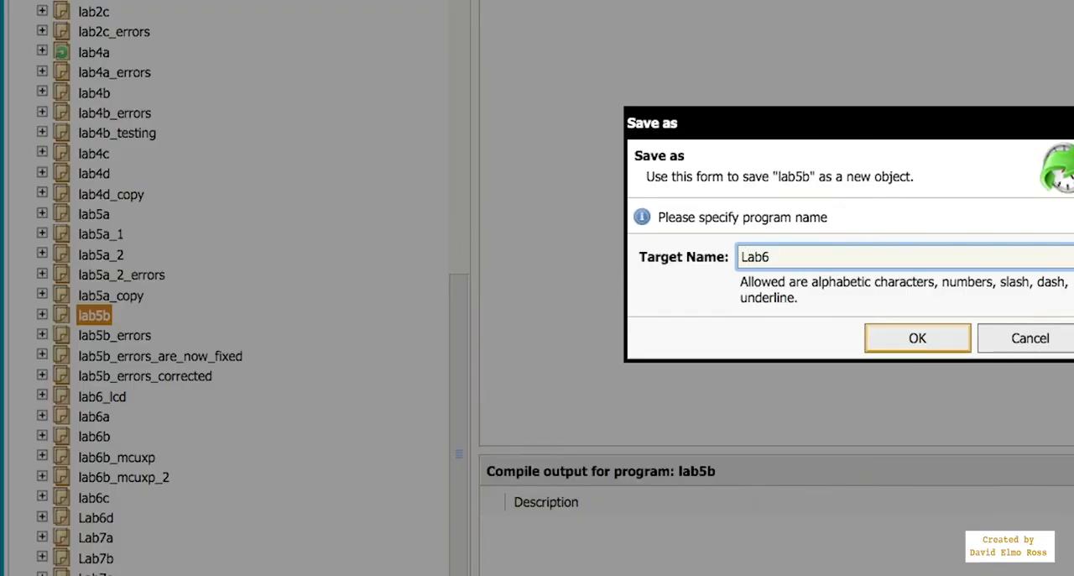
pyautogui.click(916, 337)
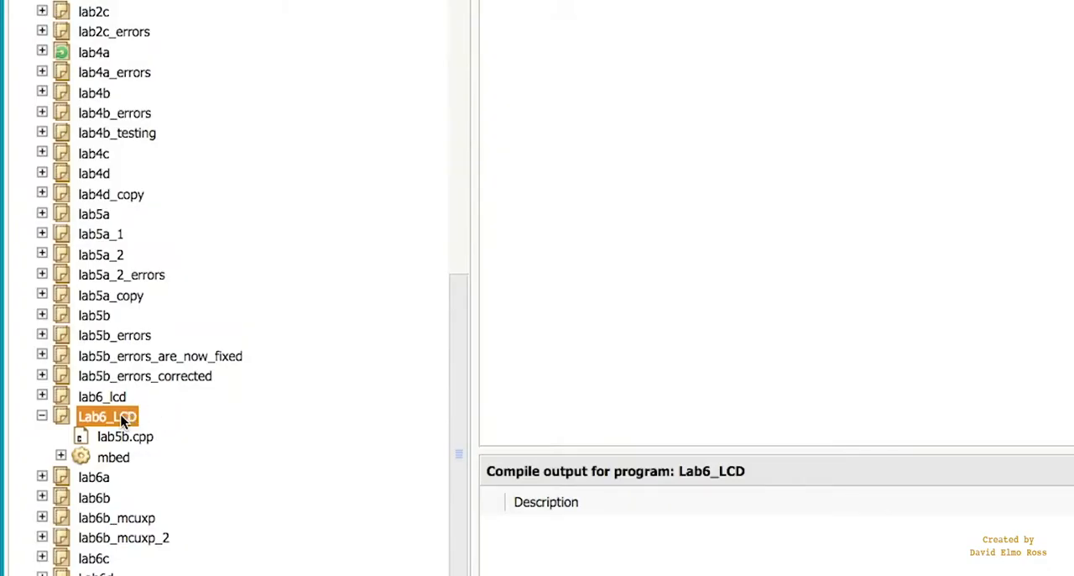
pyautogui.moveTo(120, 451)
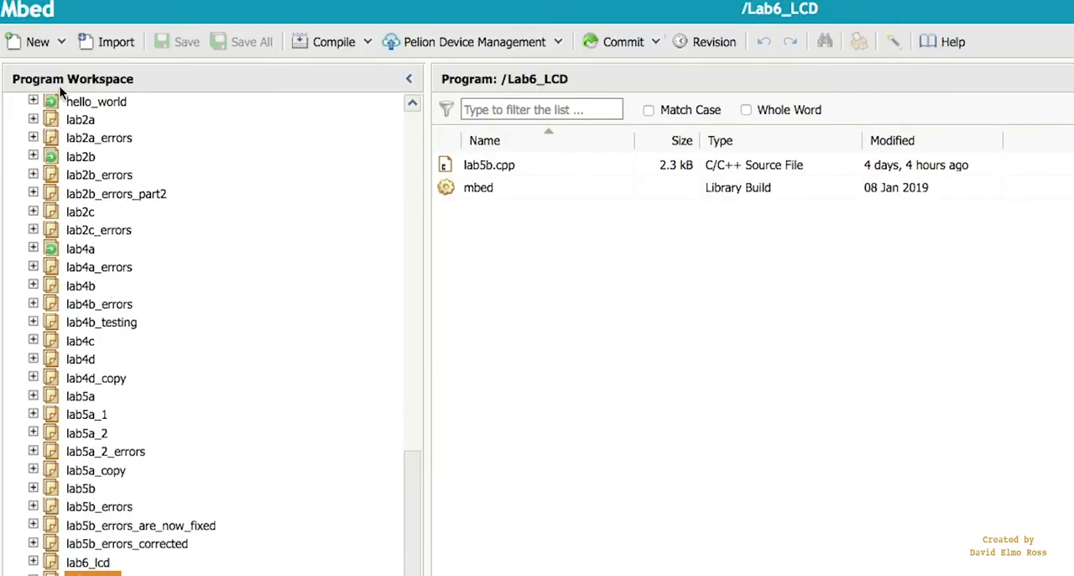
# Import the Grove_LCD_RGB_Backlight library found by searching 'grove' and open its class reference.
pyautogui.click(106, 41)
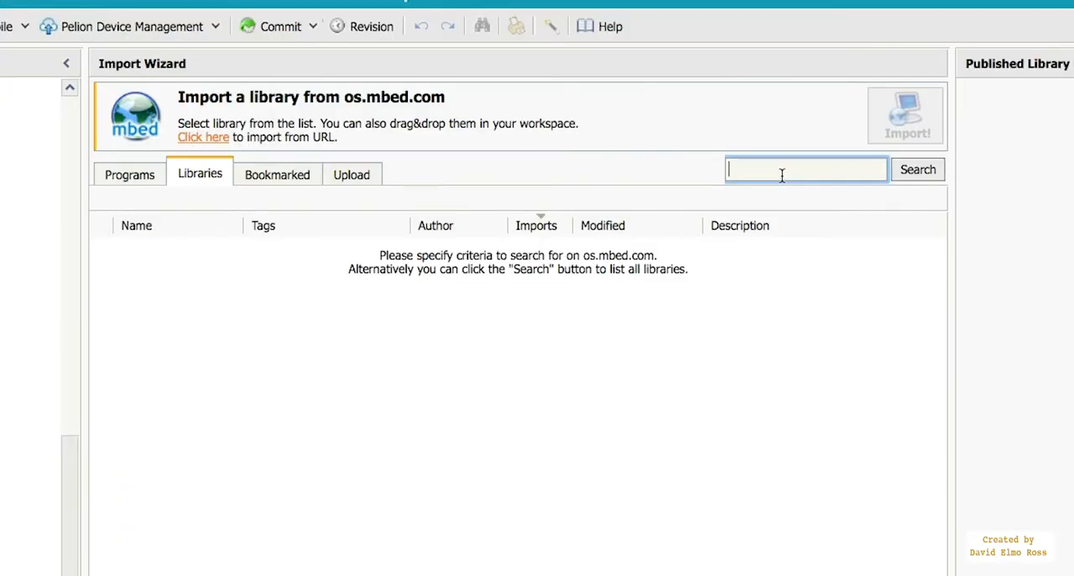
pyautogui.write('grove')
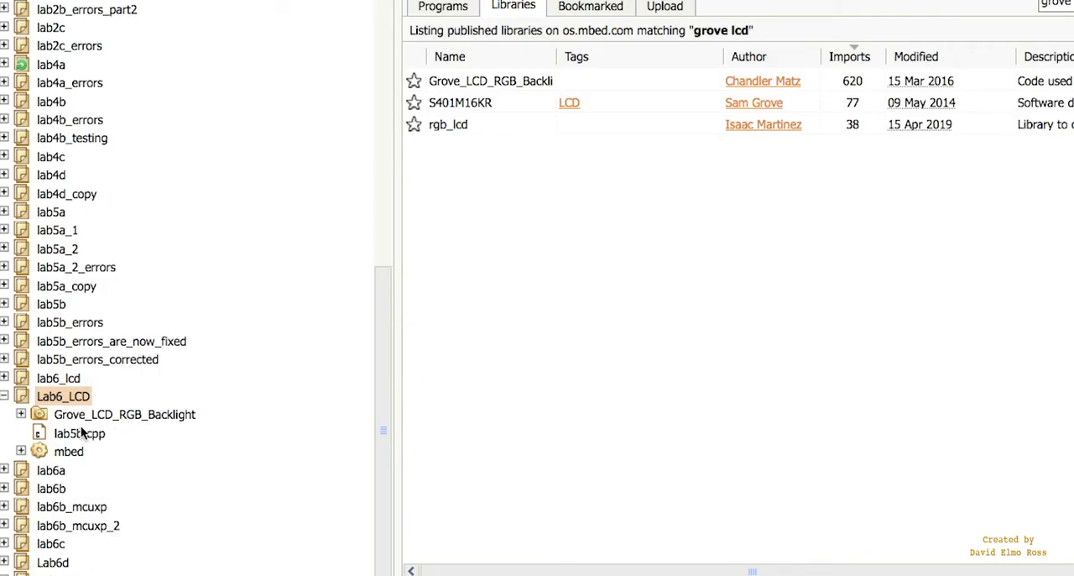
pyautogui.click(21, 414)
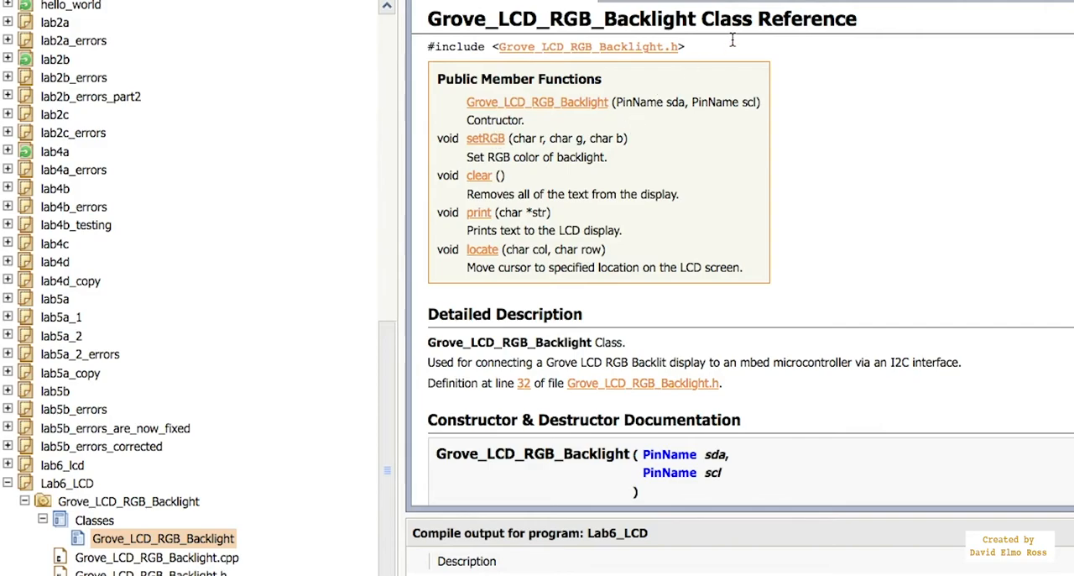
pyautogui.moveTo(521, 118)
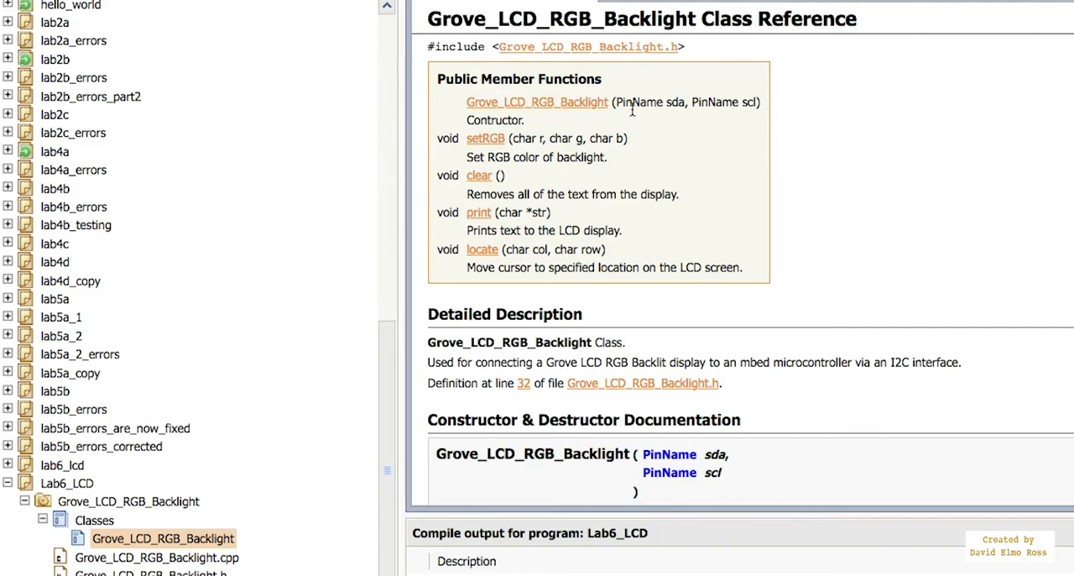
pyautogui.moveTo(695, 101)
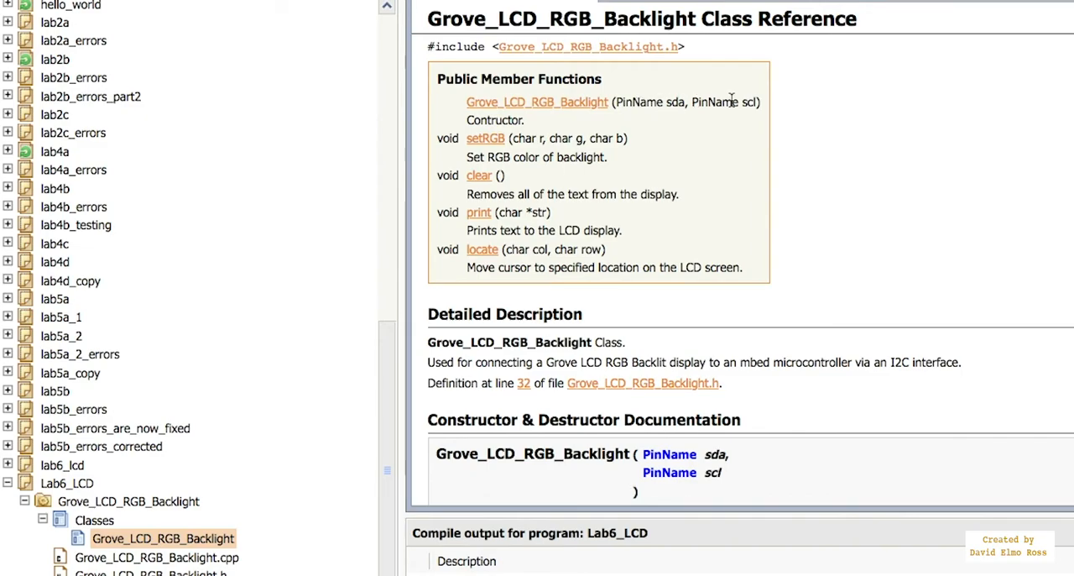
pyautogui.moveTo(503, 142)
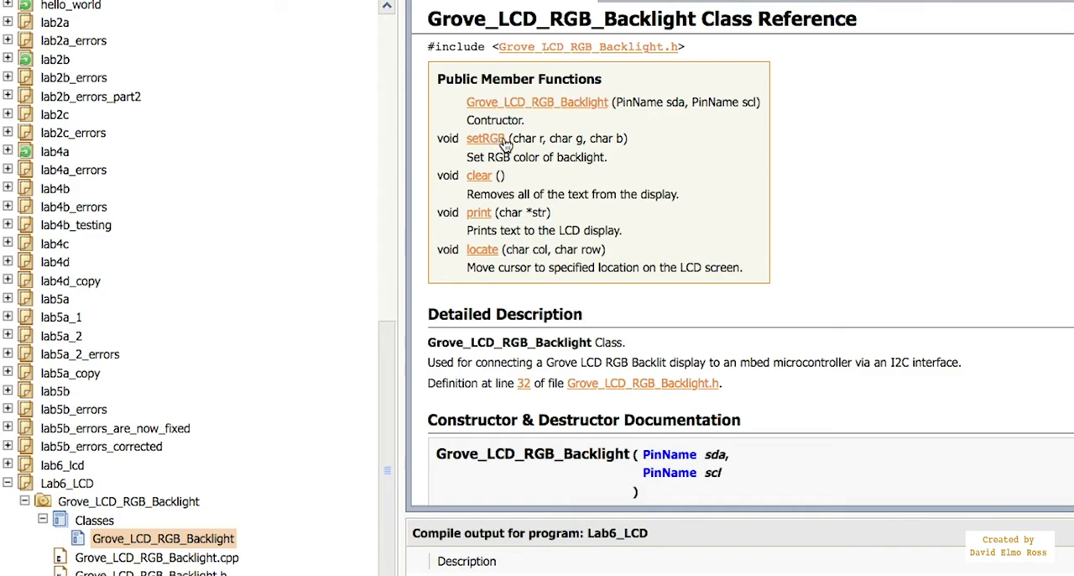
pyautogui.moveTo(602, 136)
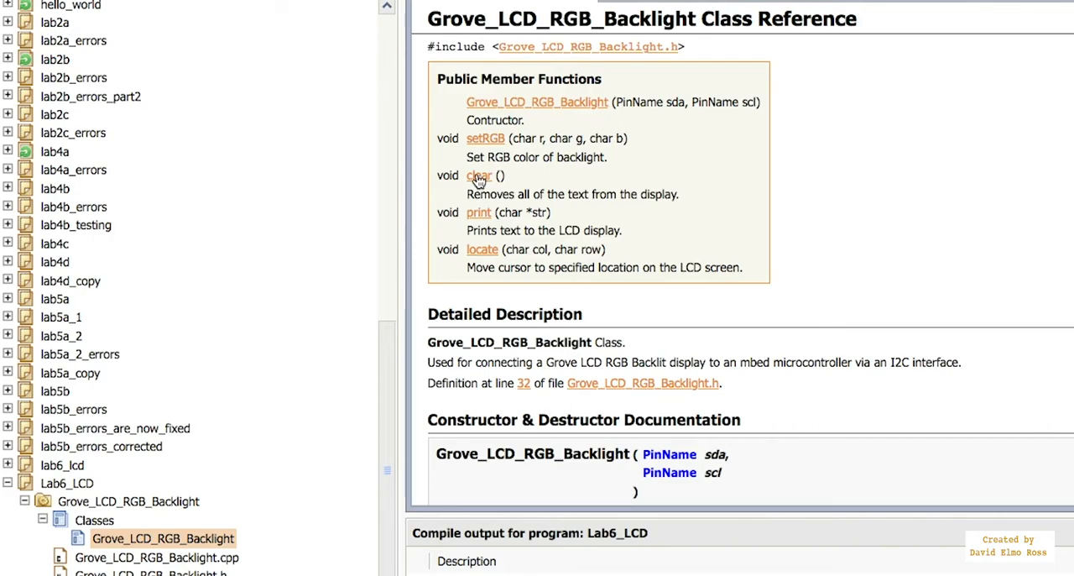
pyautogui.moveTo(530, 190)
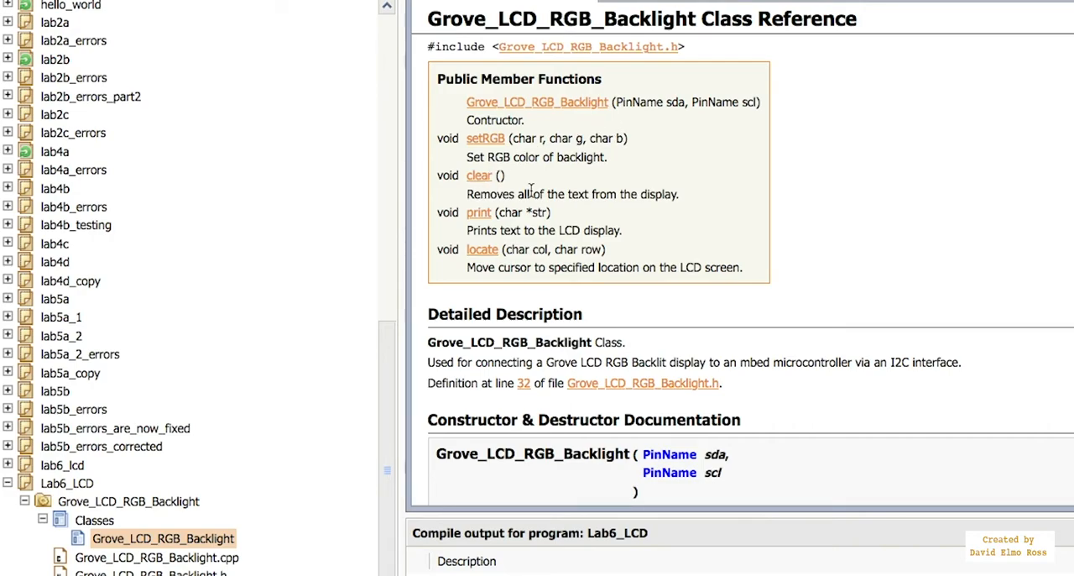
pyautogui.moveTo(578, 211)
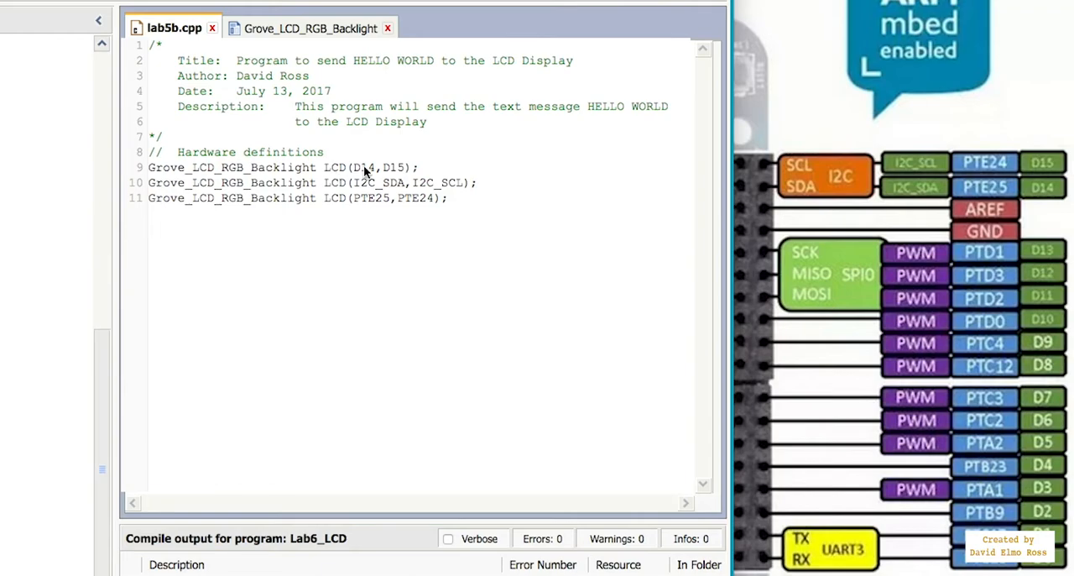
pyautogui.moveTo(1062, 197)
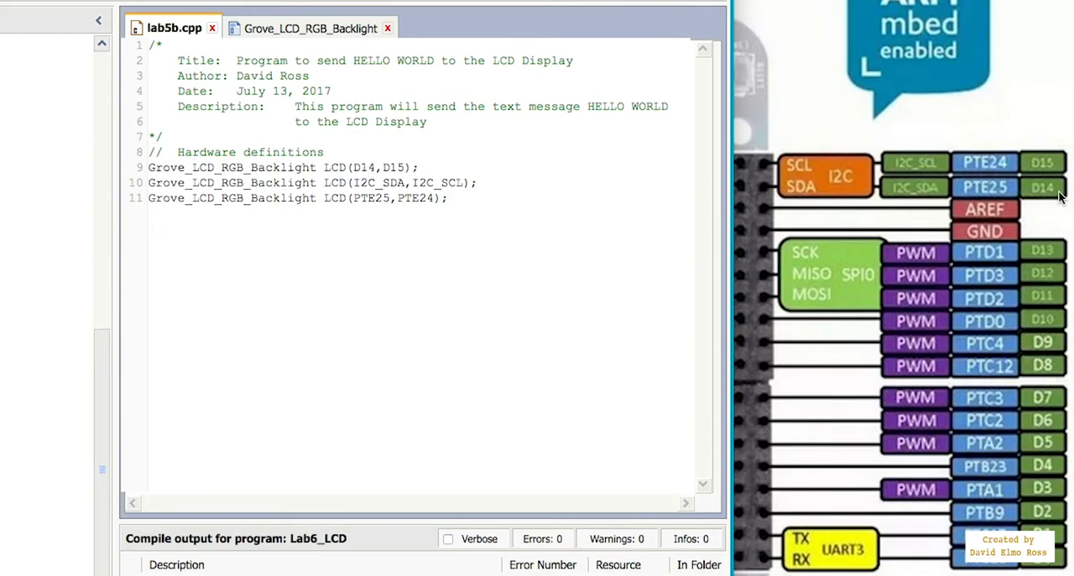
pyautogui.moveTo(835, 185)
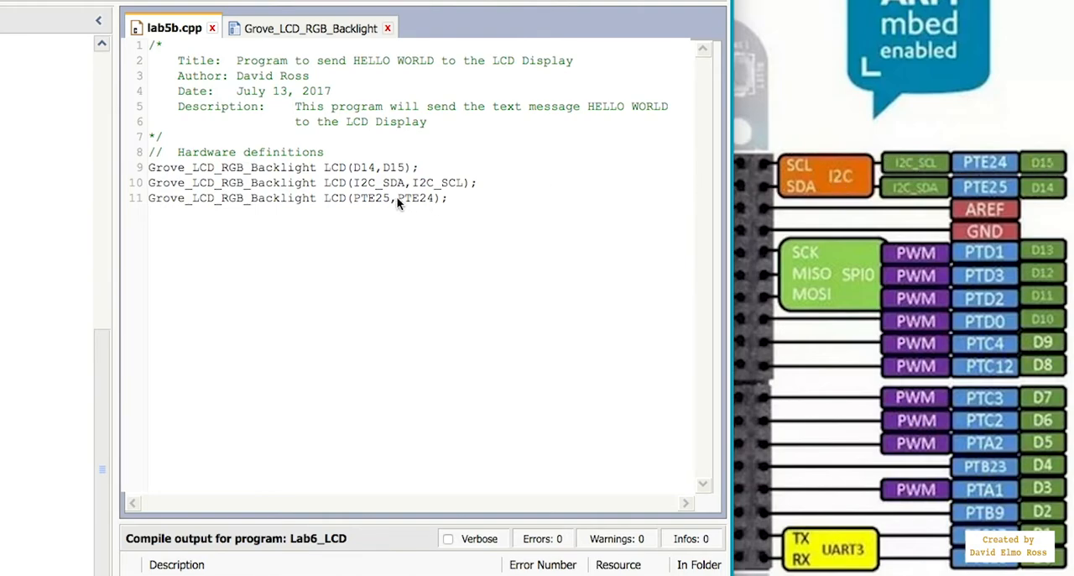
pyautogui.moveTo(377, 194)
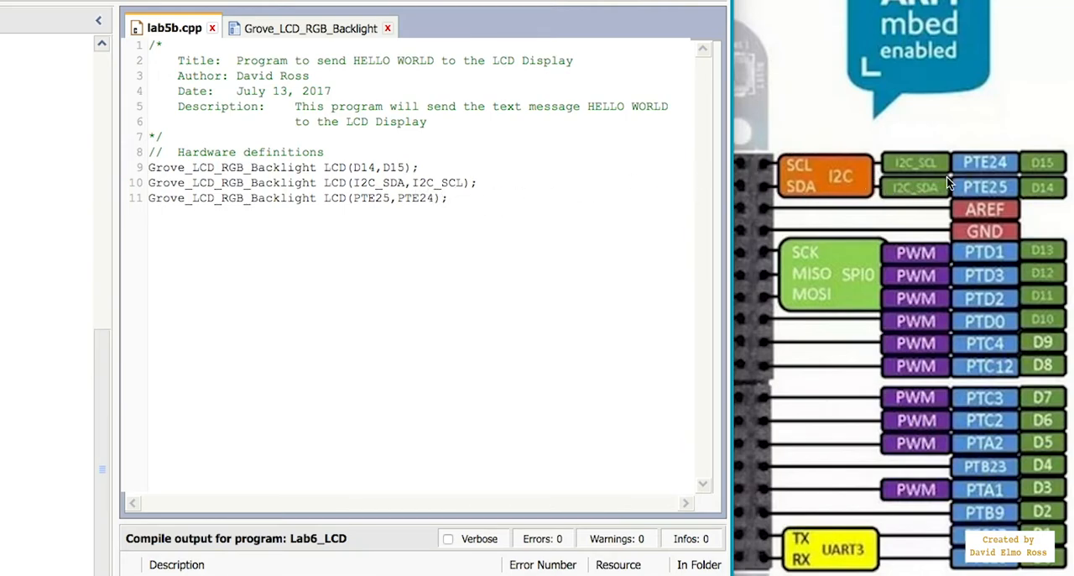
pyautogui.moveTo(940, 174)
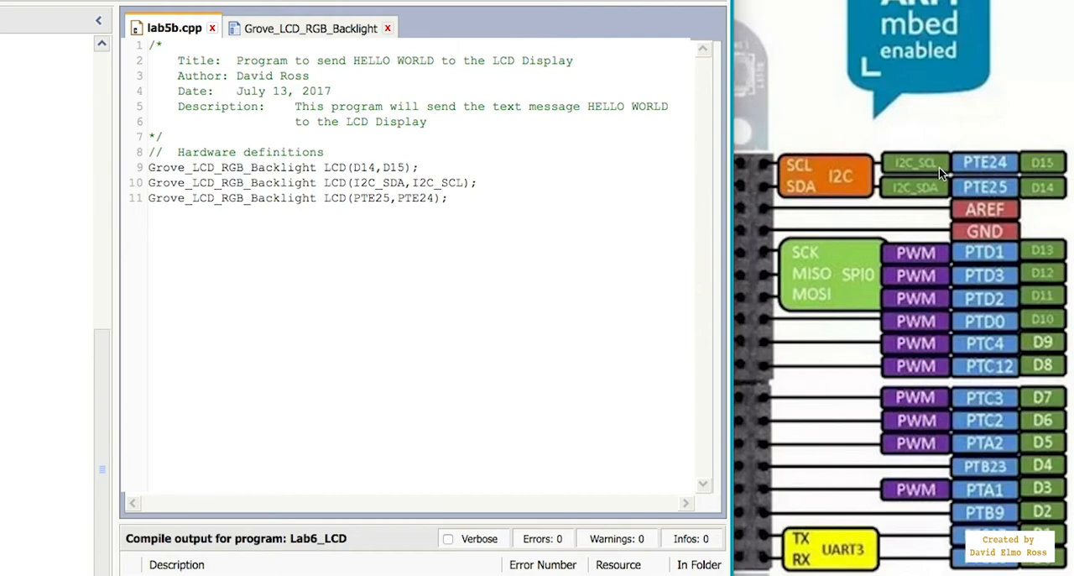
pyautogui.moveTo(531, 207)
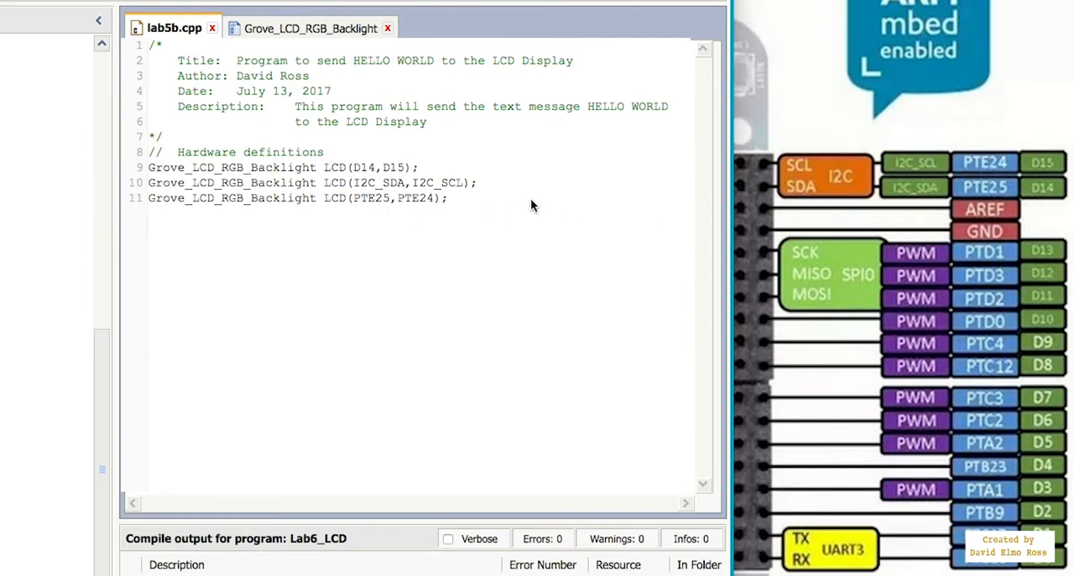
pyautogui.moveTo(538, 199)
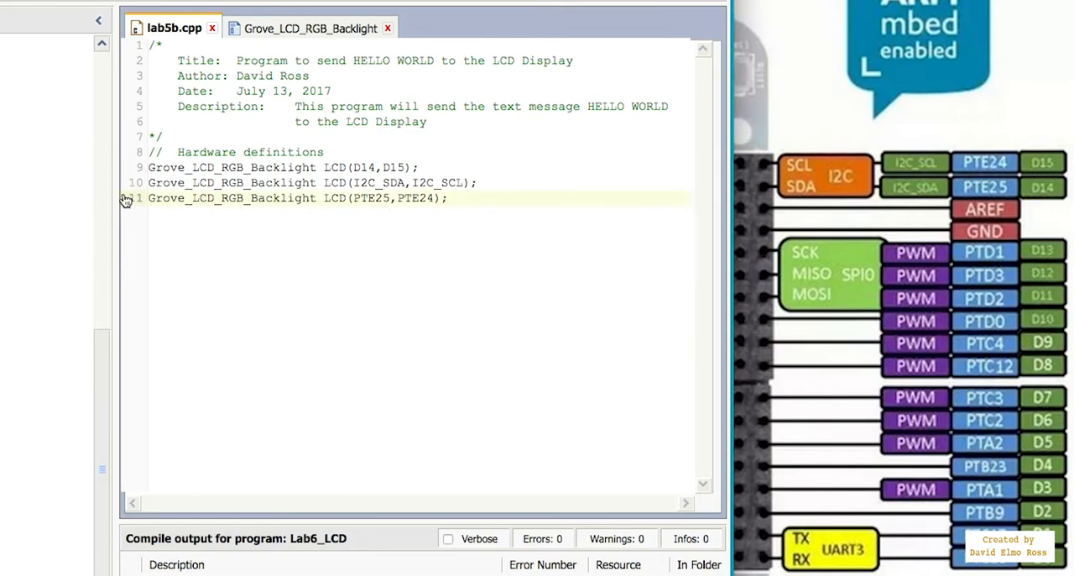
# Delete the PTE25/PTE24 and I2C_SDA/I2C_SCL LCD declarations, leaving LCD(D14,D15).
pyautogui.moveTo(196, 197); pyautogui.dragTo(448, 198)
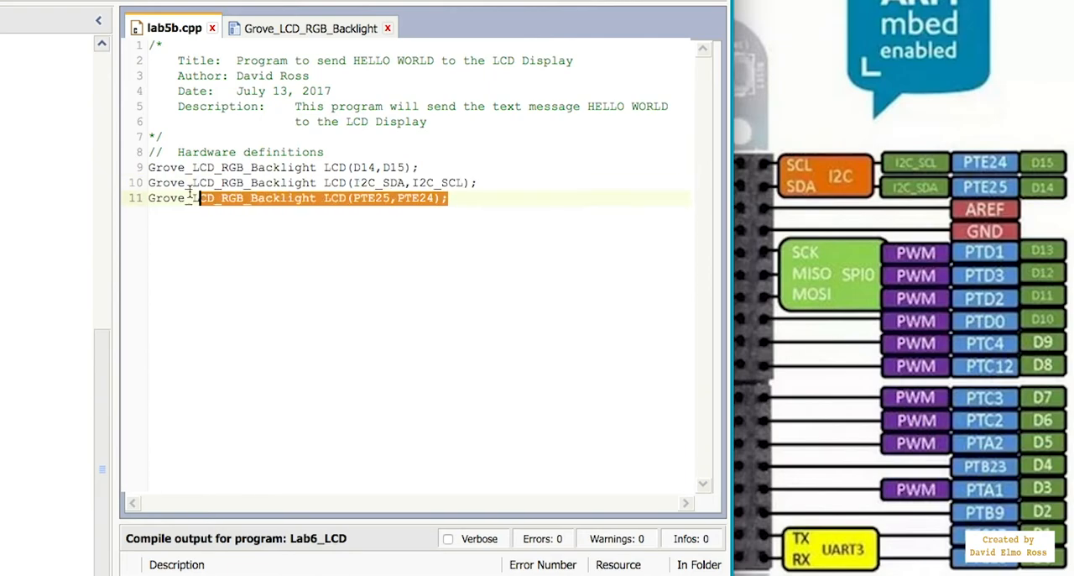
pyautogui.press('Delete')
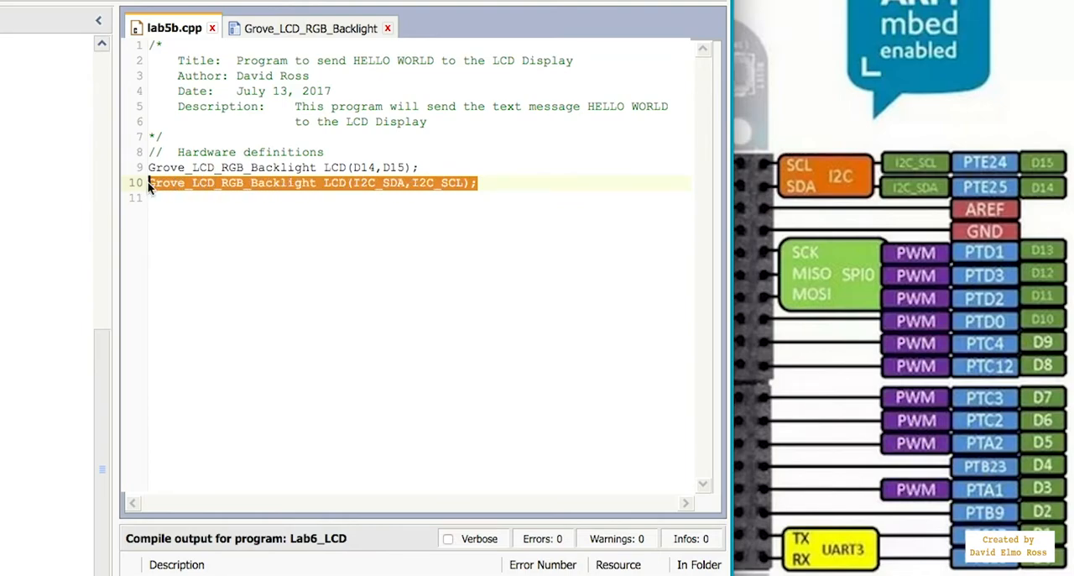
pyautogui.press('Delete')
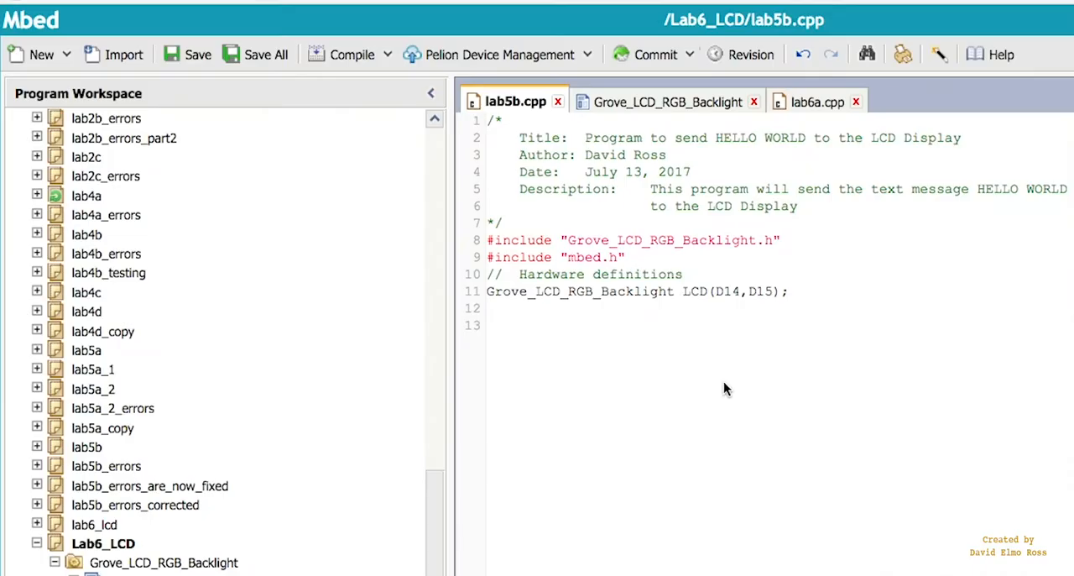
pyautogui.moveTo(639, 289)
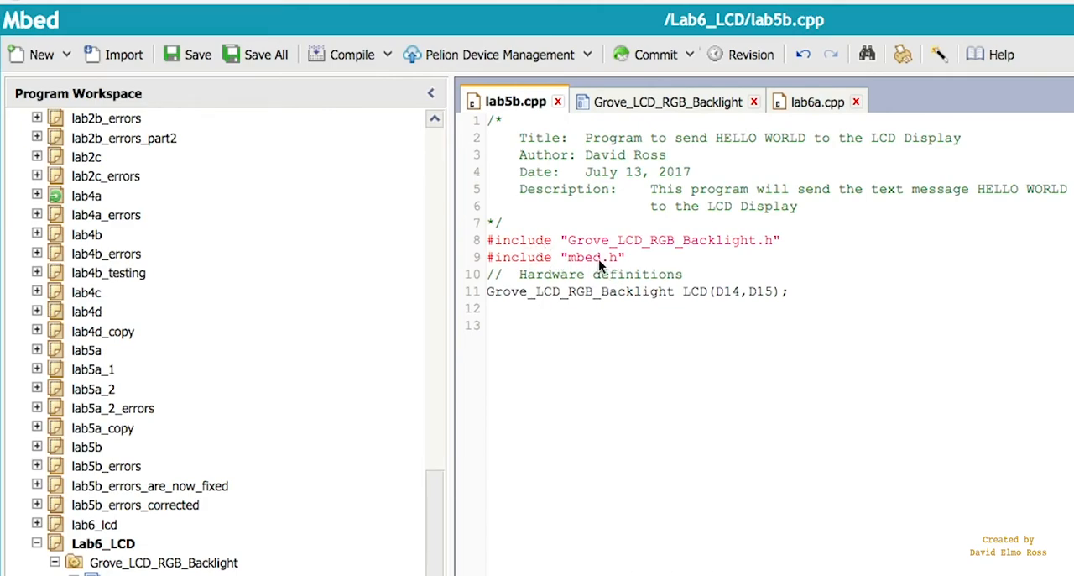
pyautogui.moveTo(602, 252)
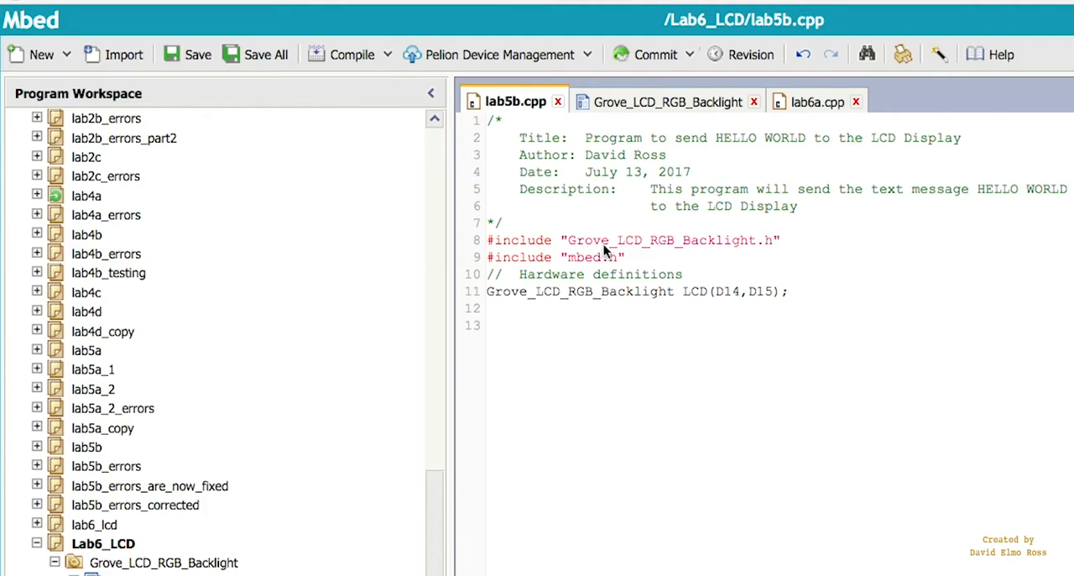
pyautogui.moveTo(703, 250)
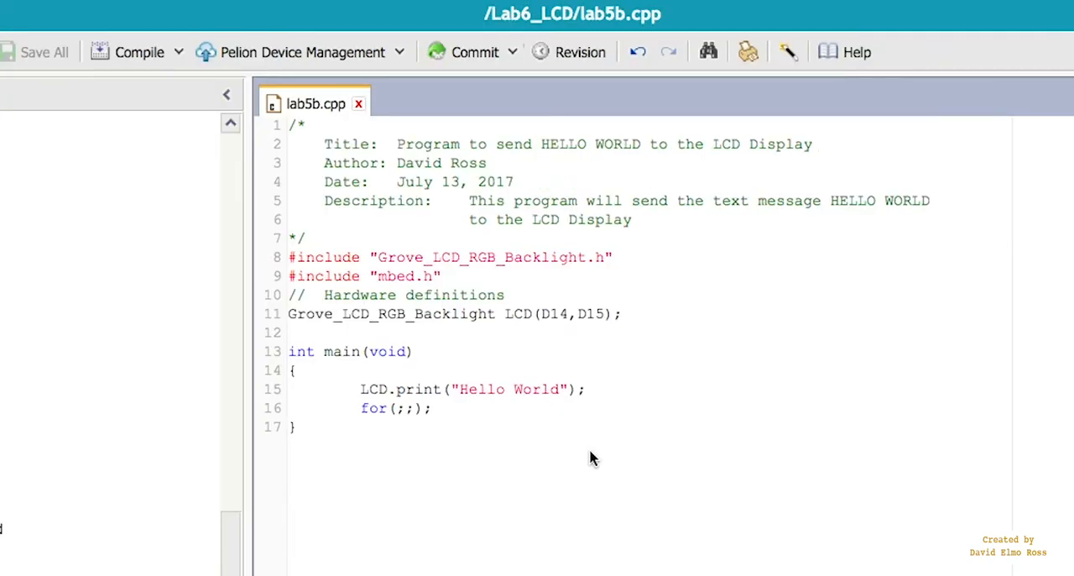
pyautogui.moveTo(398, 393)
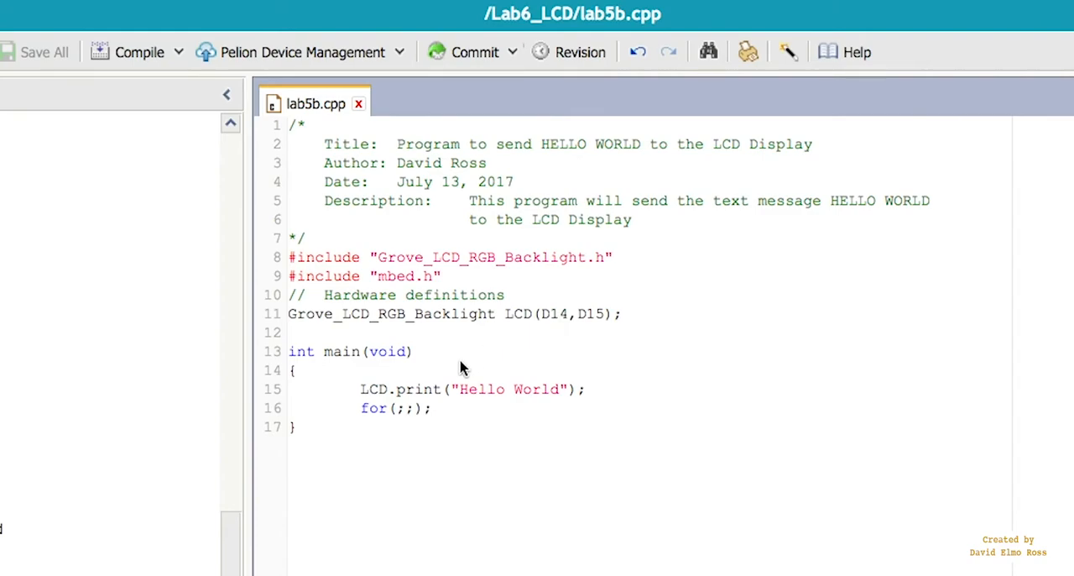
pyautogui.moveTo(561, 401)
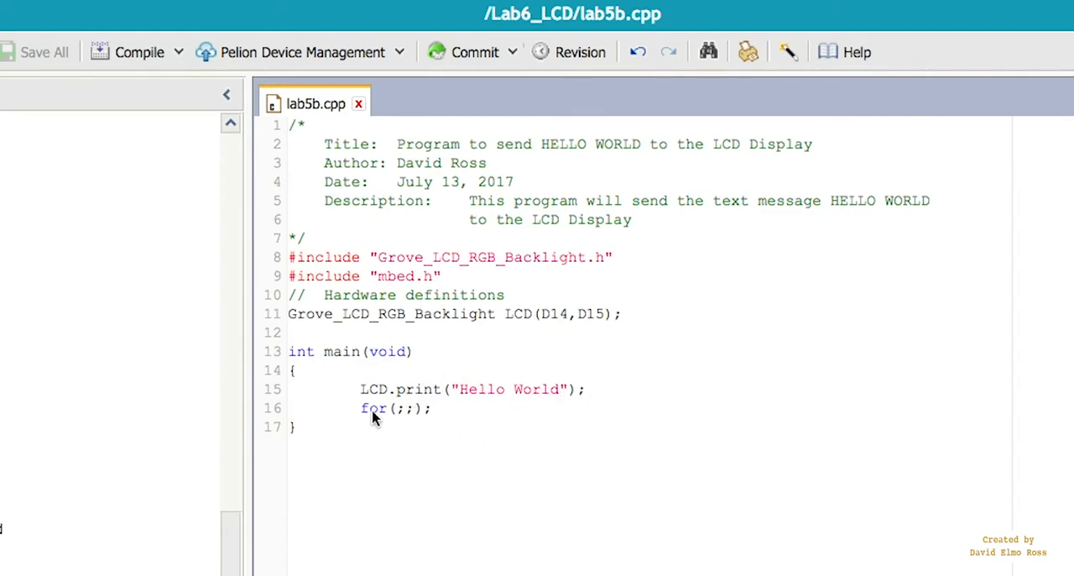
pyautogui.moveTo(437, 418)
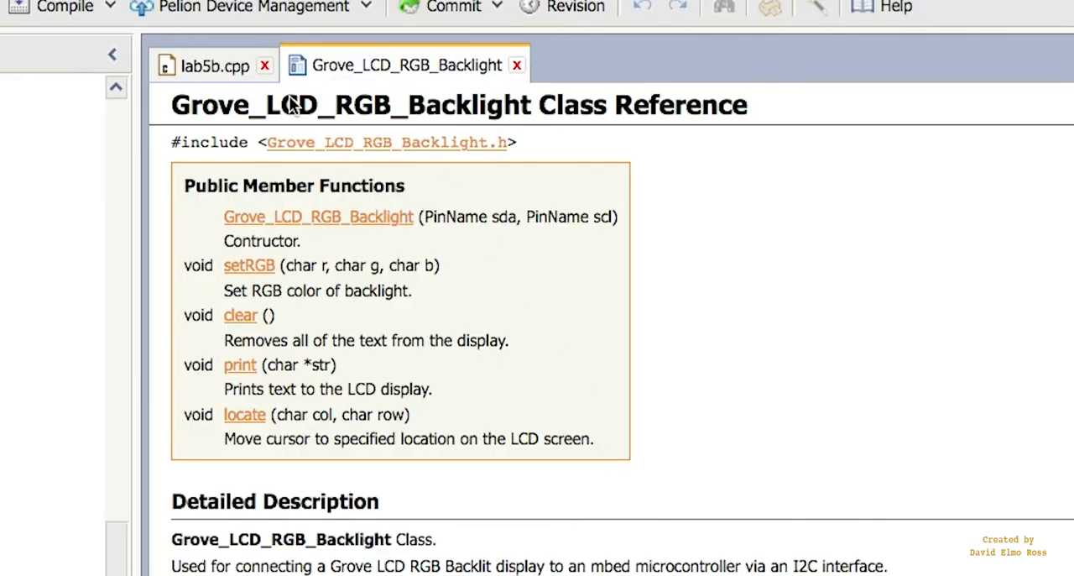
pyautogui.moveTo(676, 99)
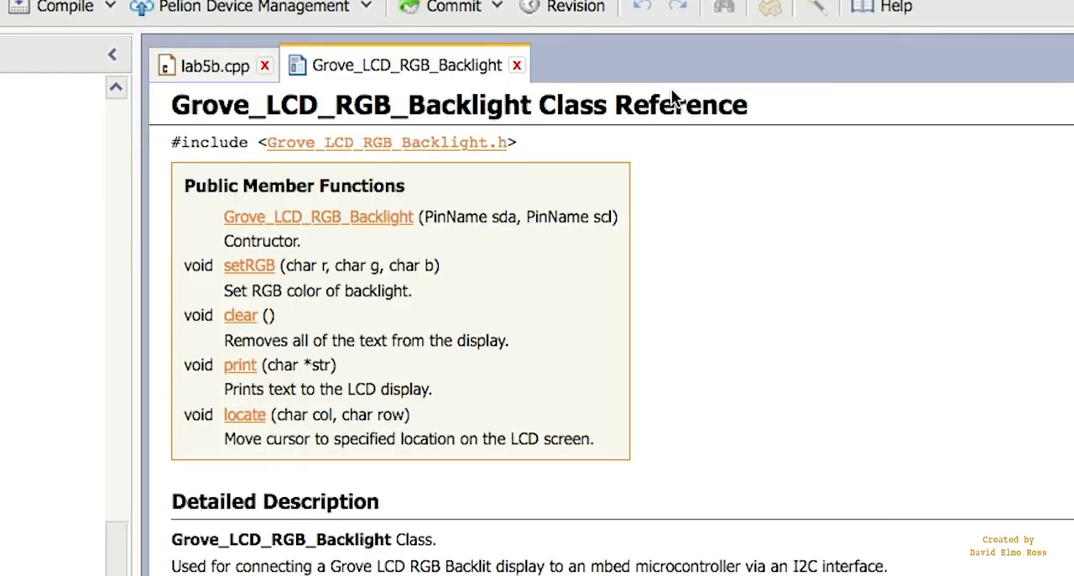
pyautogui.moveTo(184, 193)
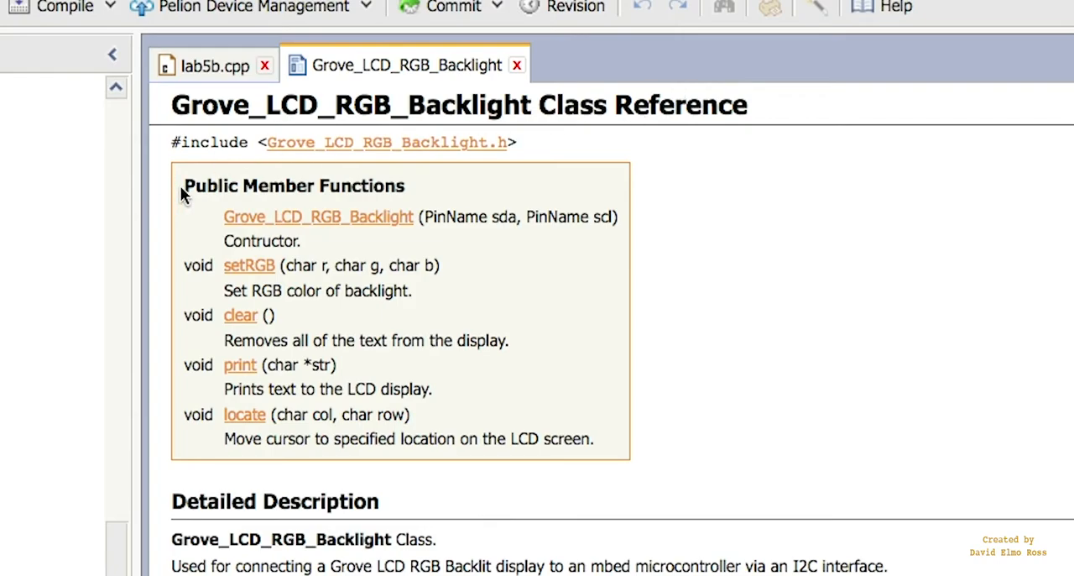
pyautogui.moveTo(454, 220)
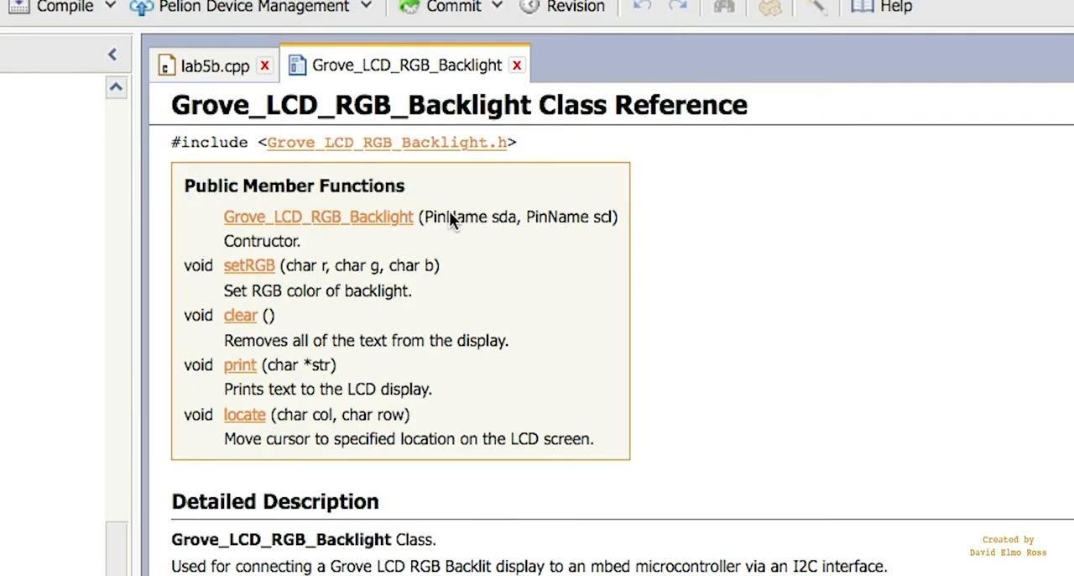
pyautogui.moveTo(499, 228)
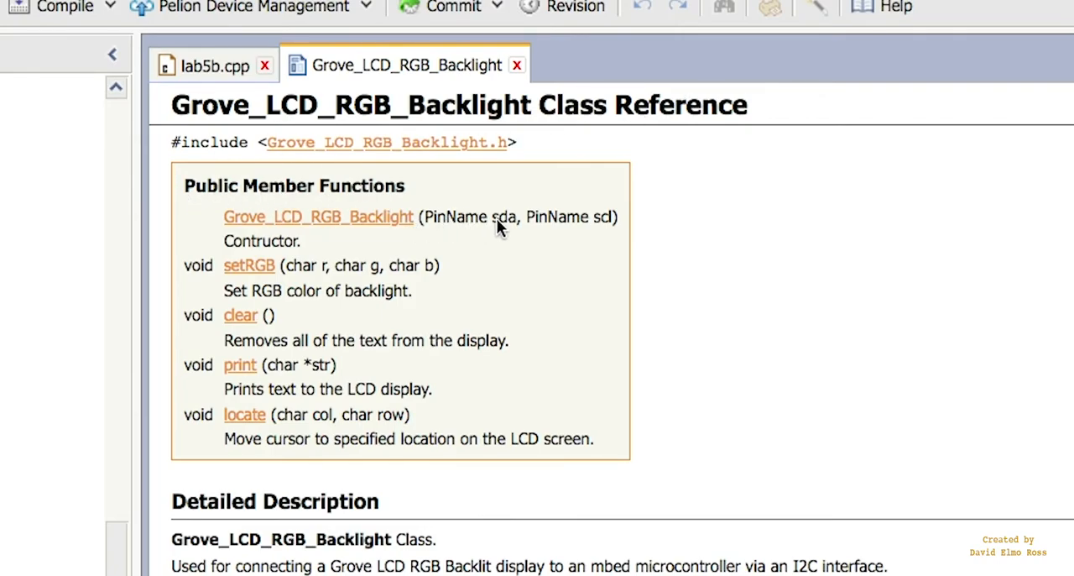
pyautogui.moveTo(587, 225)
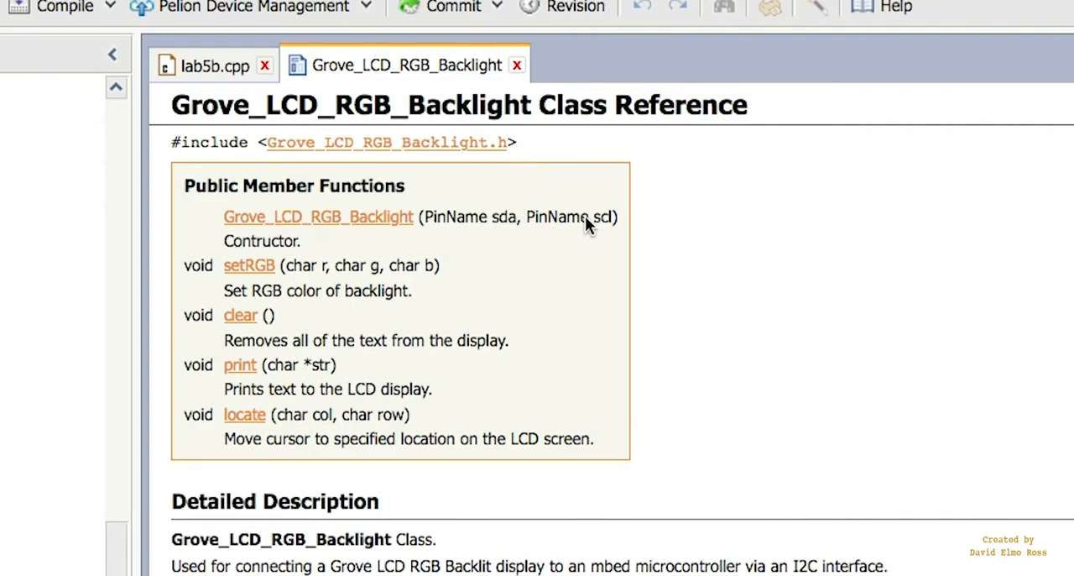
pyautogui.moveTo(377, 223)
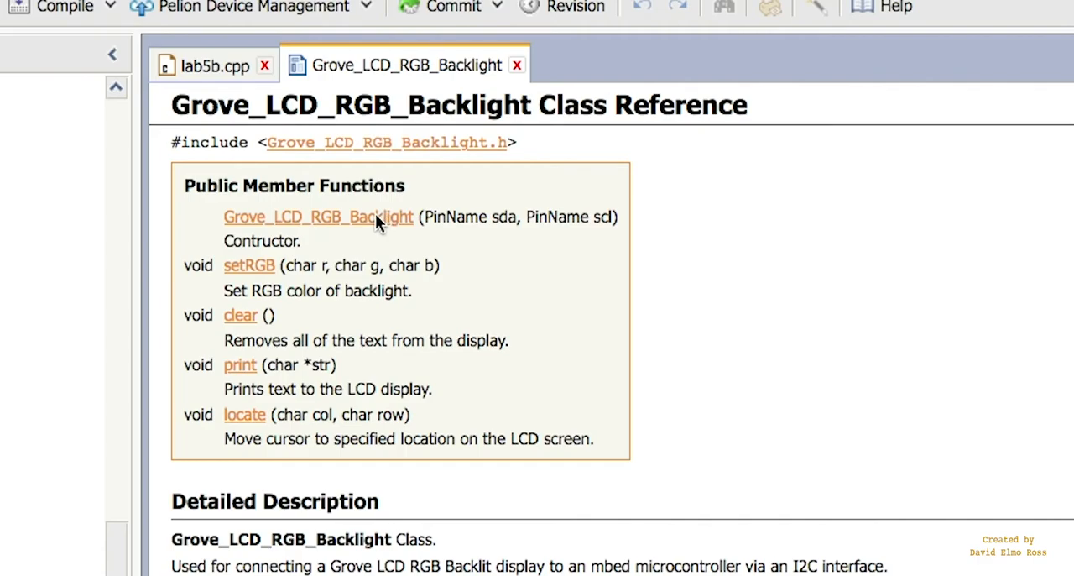
pyautogui.moveTo(256, 370)
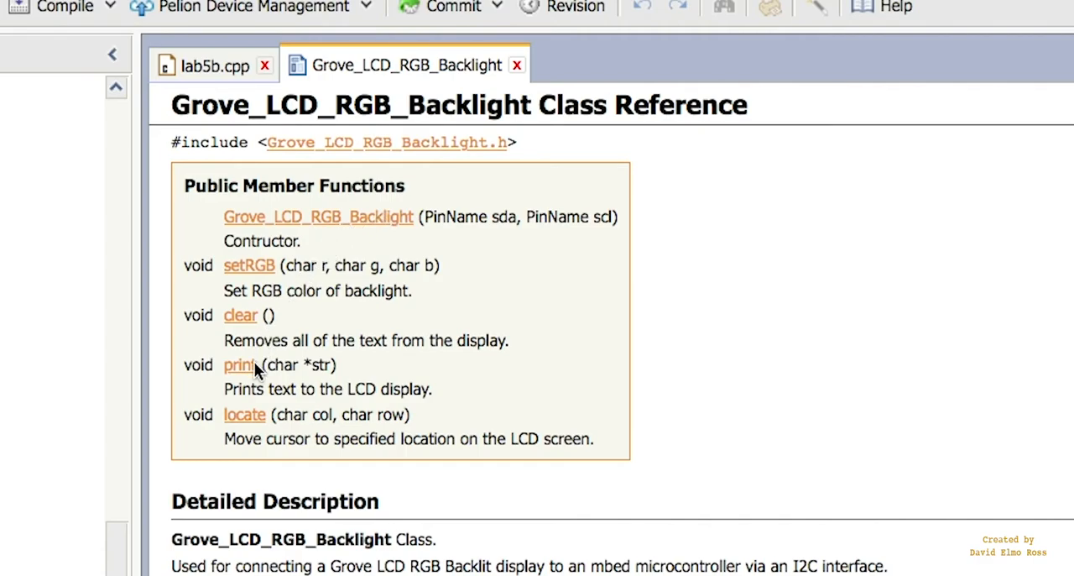
pyautogui.moveTo(262, 382)
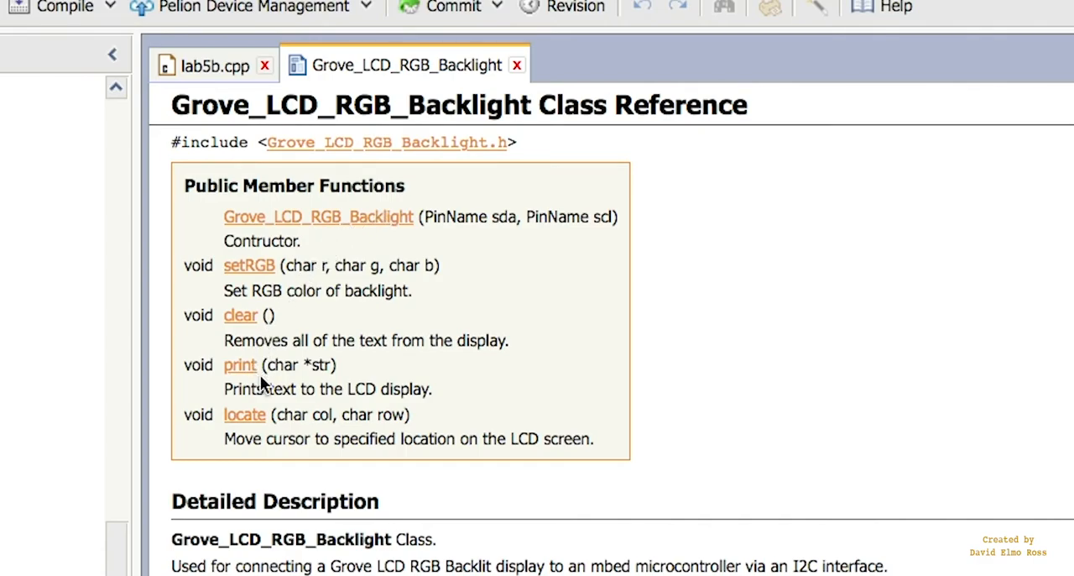
pyautogui.moveTo(419, 394)
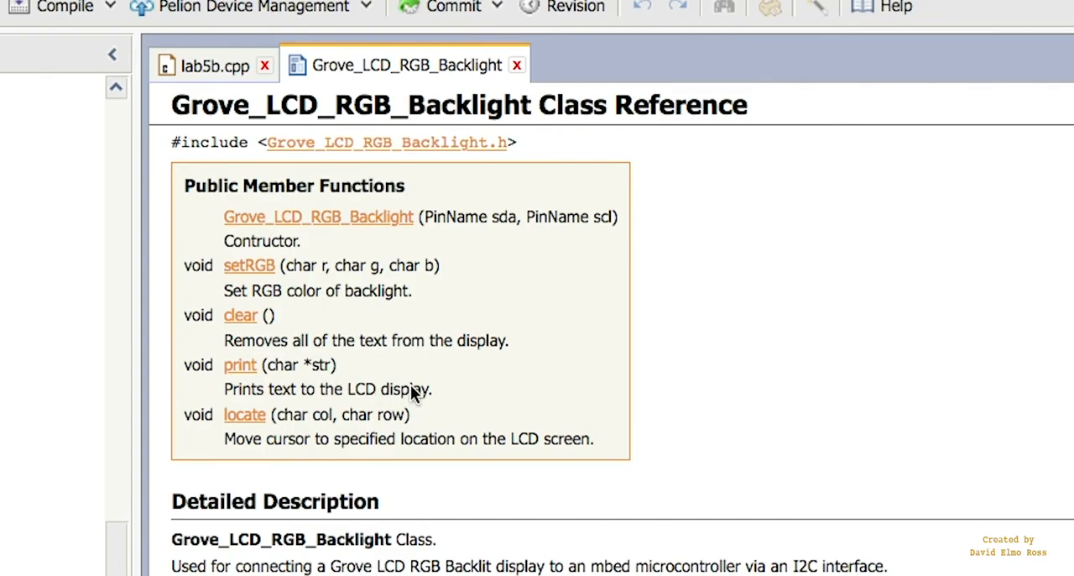
pyautogui.moveTo(403, 394)
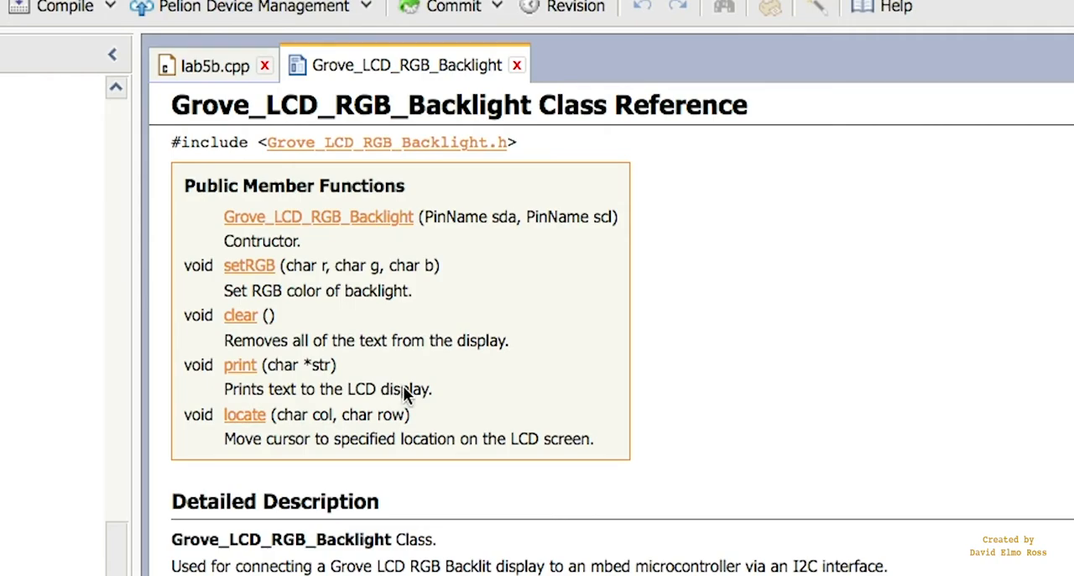
pyautogui.moveTo(384, 392)
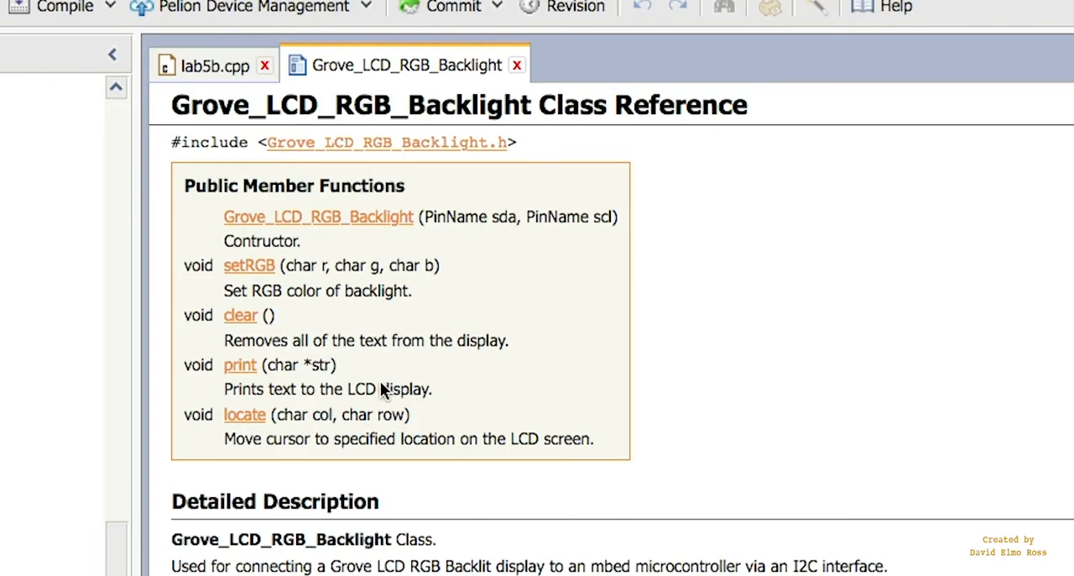
pyautogui.moveTo(335, 228)
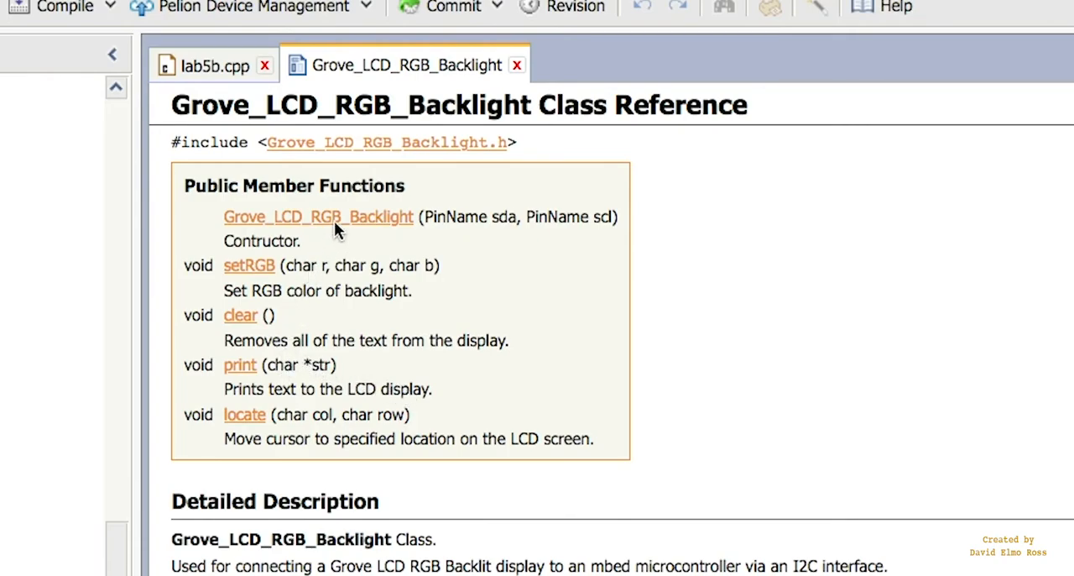
pyautogui.moveTo(271, 290)
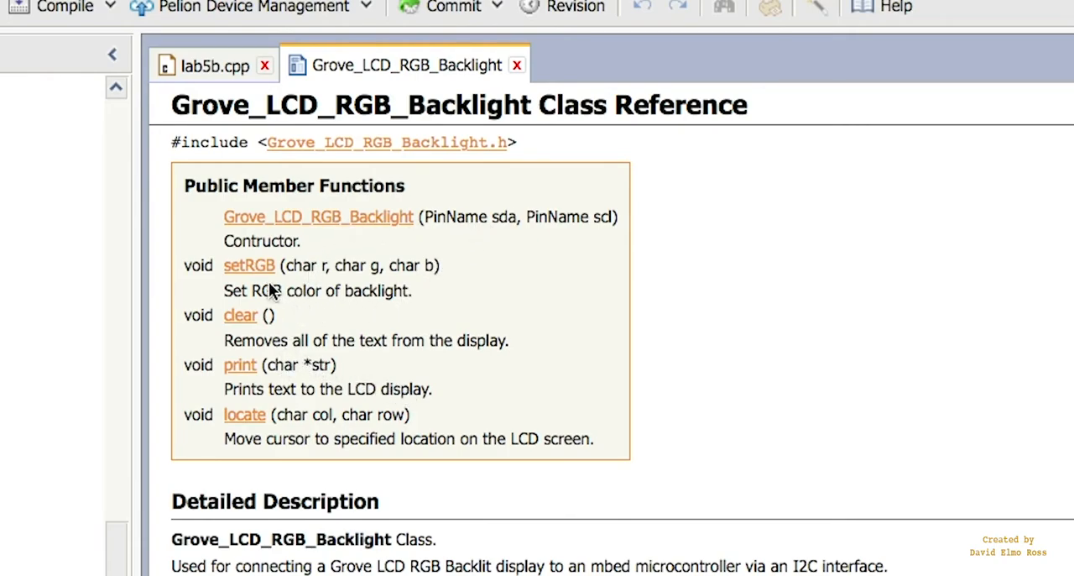
pyautogui.moveTo(268, 326)
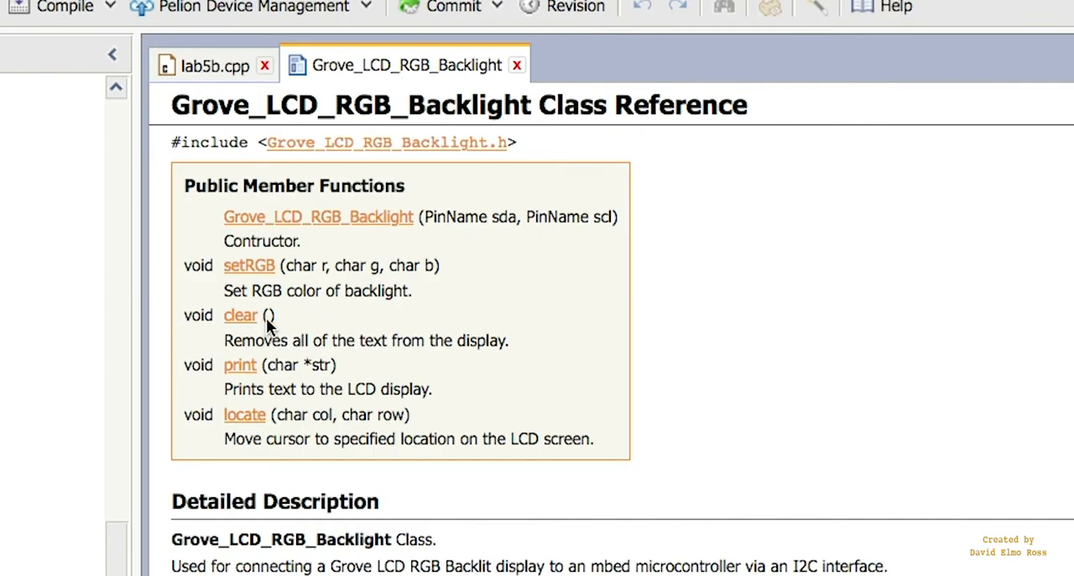
pyautogui.moveTo(330, 277)
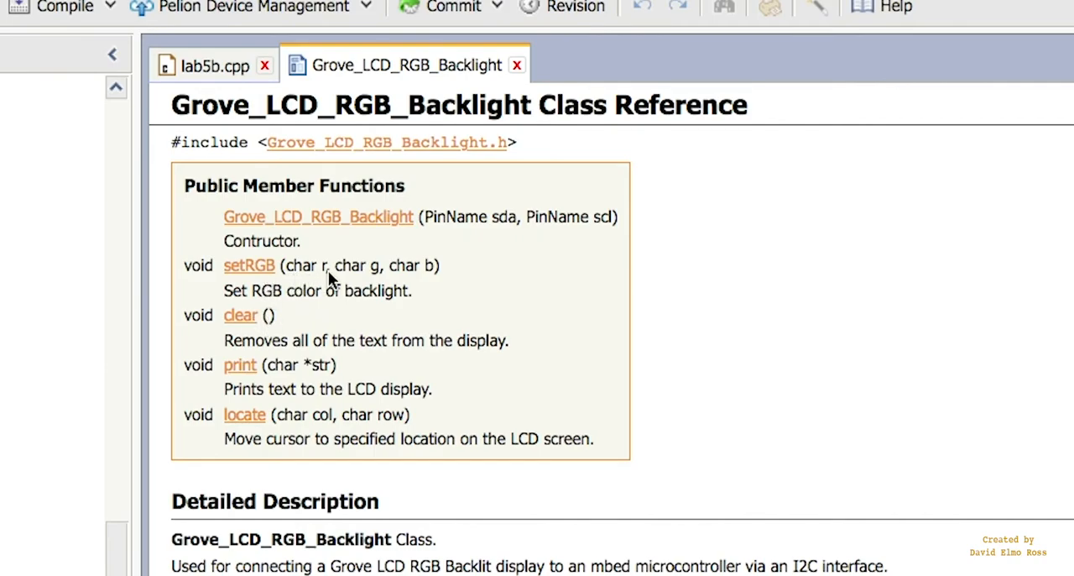
pyautogui.moveTo(302, 271)
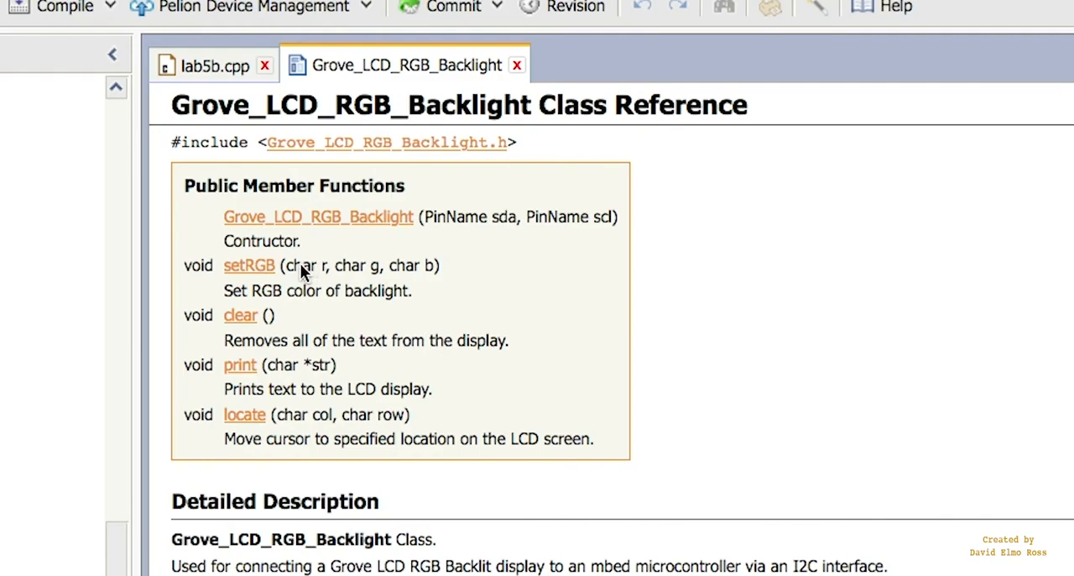
pyautogui.moveTo(408, 275)
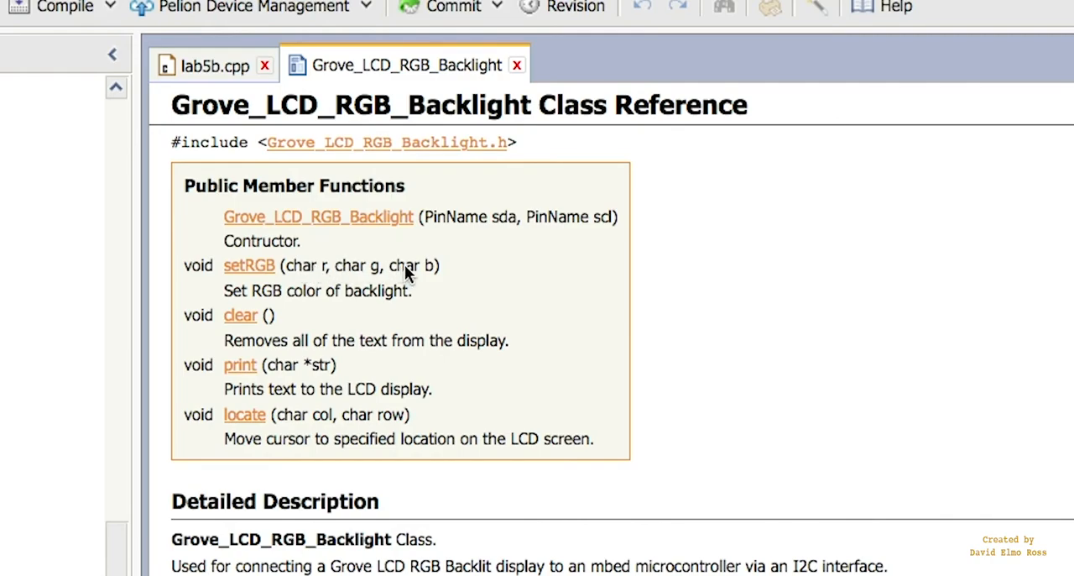
pyautogui.moveTo(306, 275)
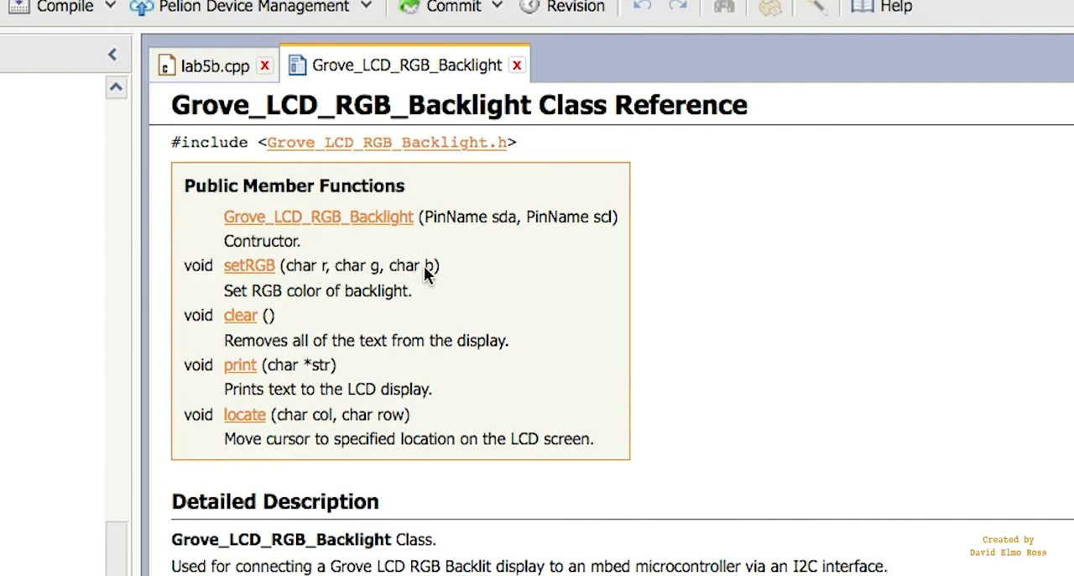
pyautogui.moveTo(300, 370)
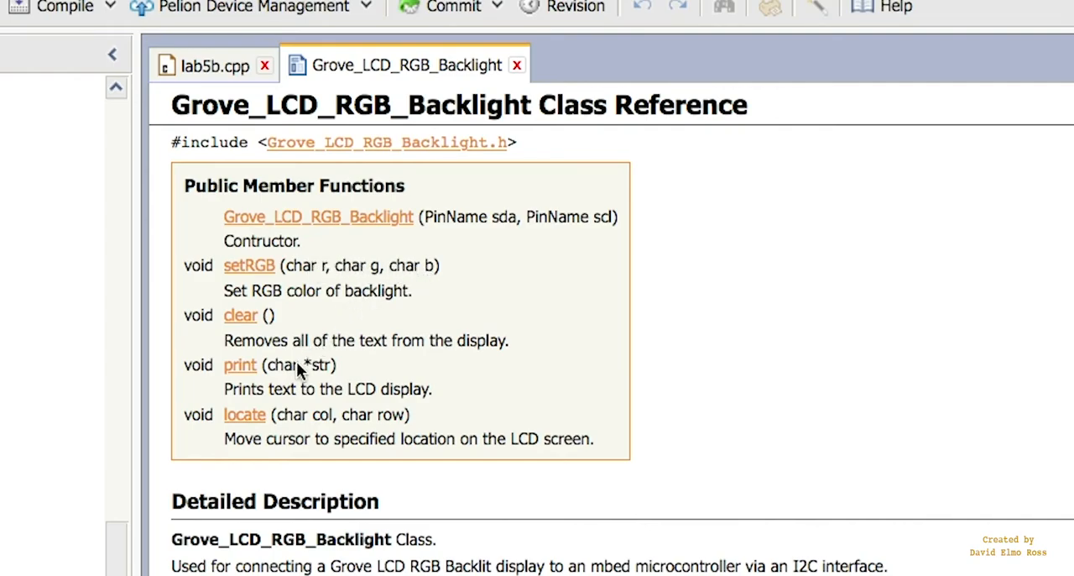
pyautogui.moveTo(267, 418)
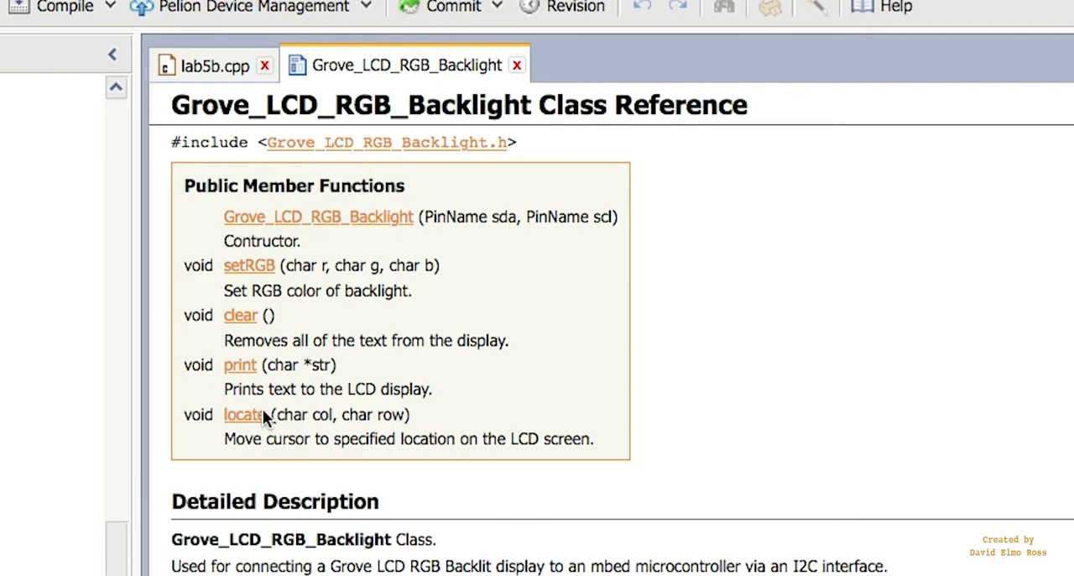
pyautogui.moveTo(292, 412)
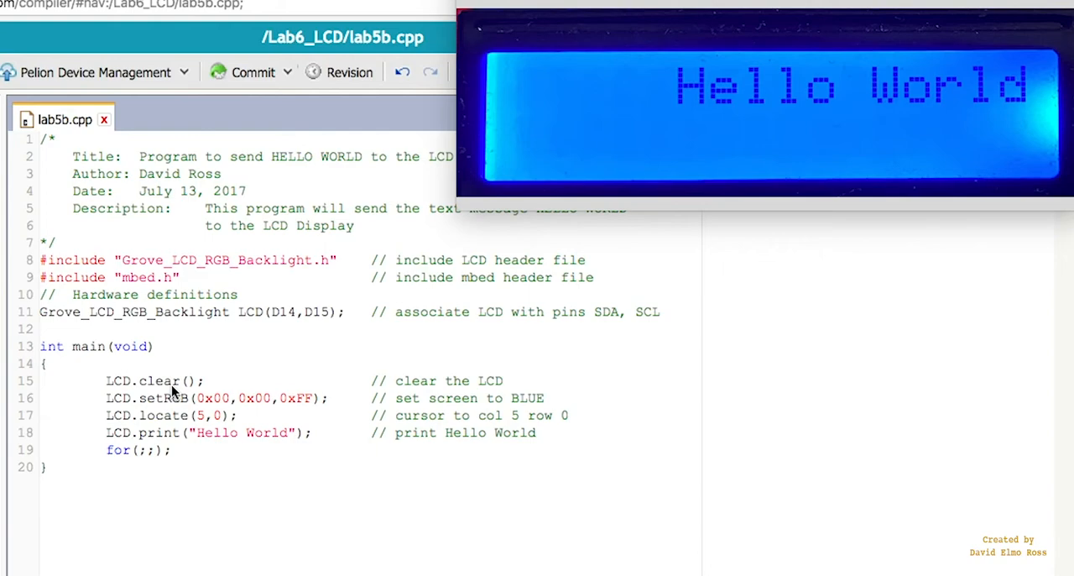
pyautogui.moveTo(849, 107)
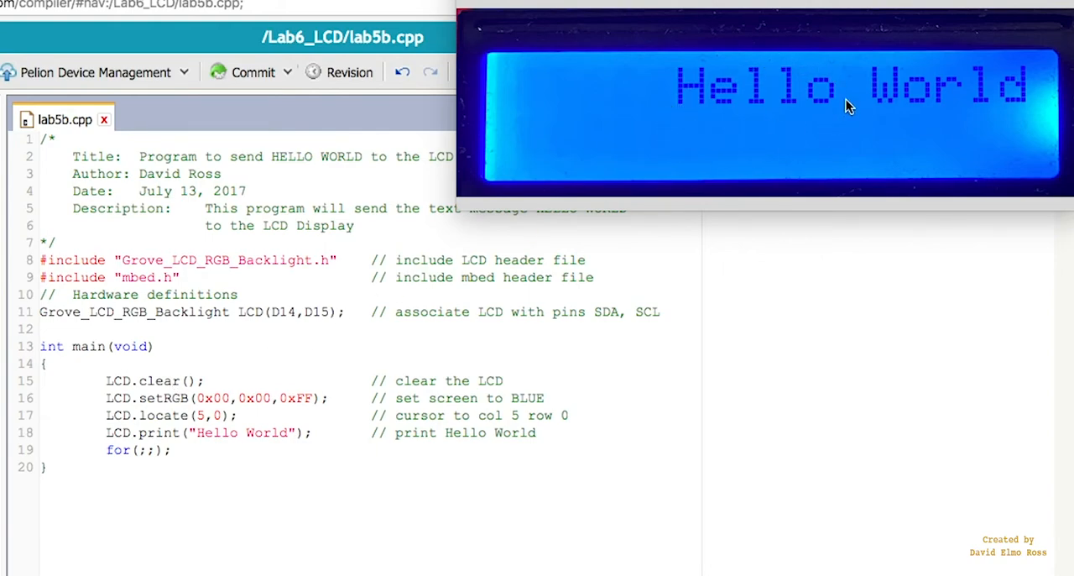
pyautogui.moveTo(787, 124)
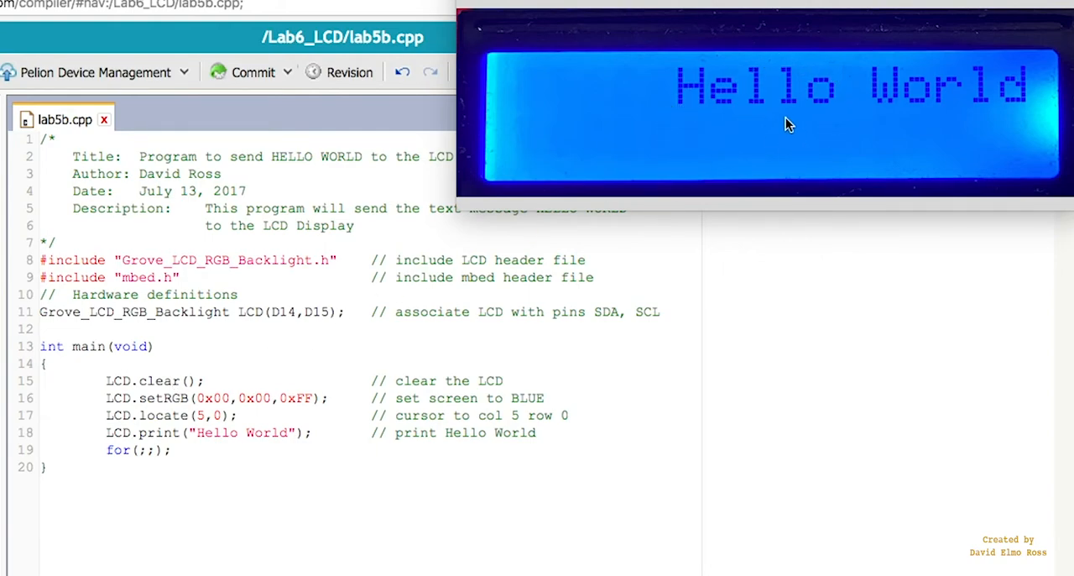
pyautogui.moveTo(220, 409)
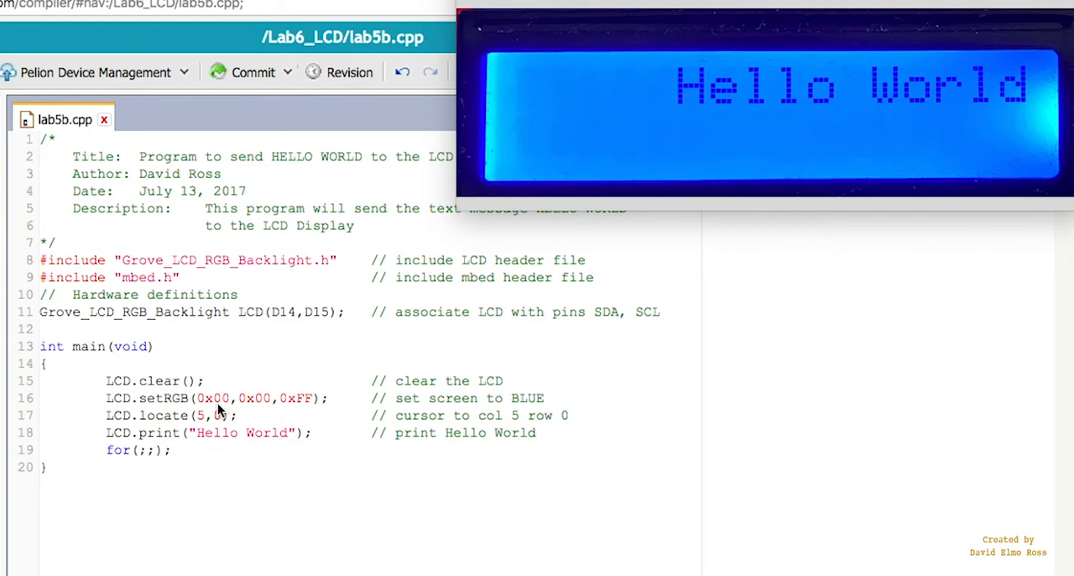
pyautogui.moveTo(288, 403)
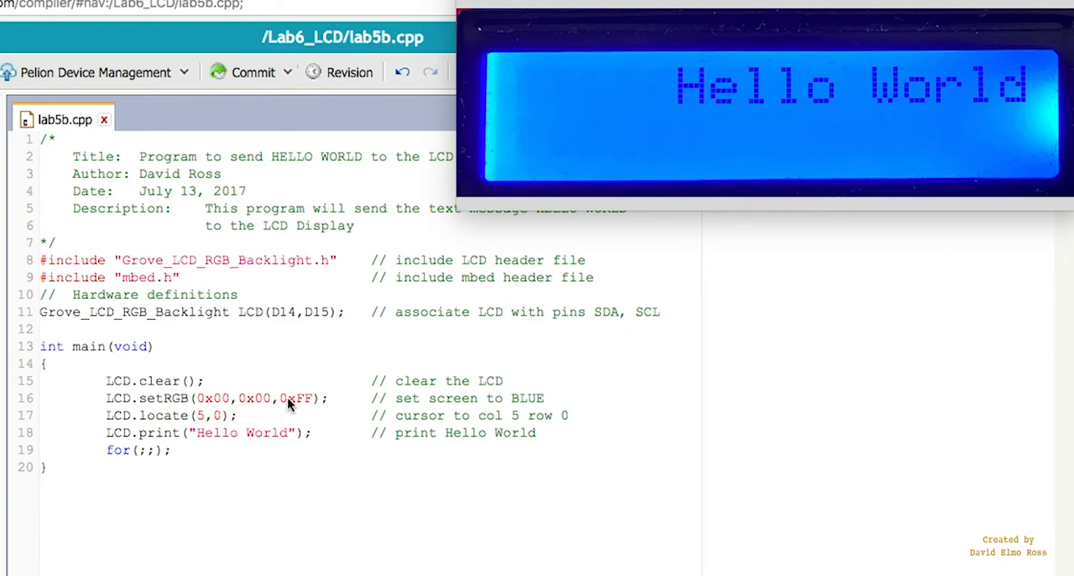
pyautogui.moveTo(654, 142)
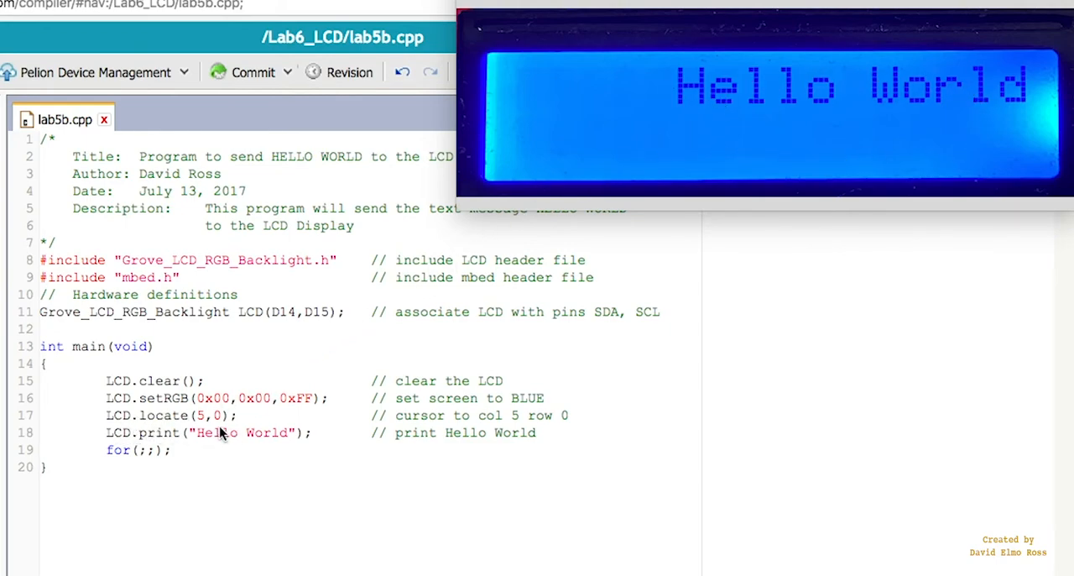
pyautogui.moveTo(206, 420)
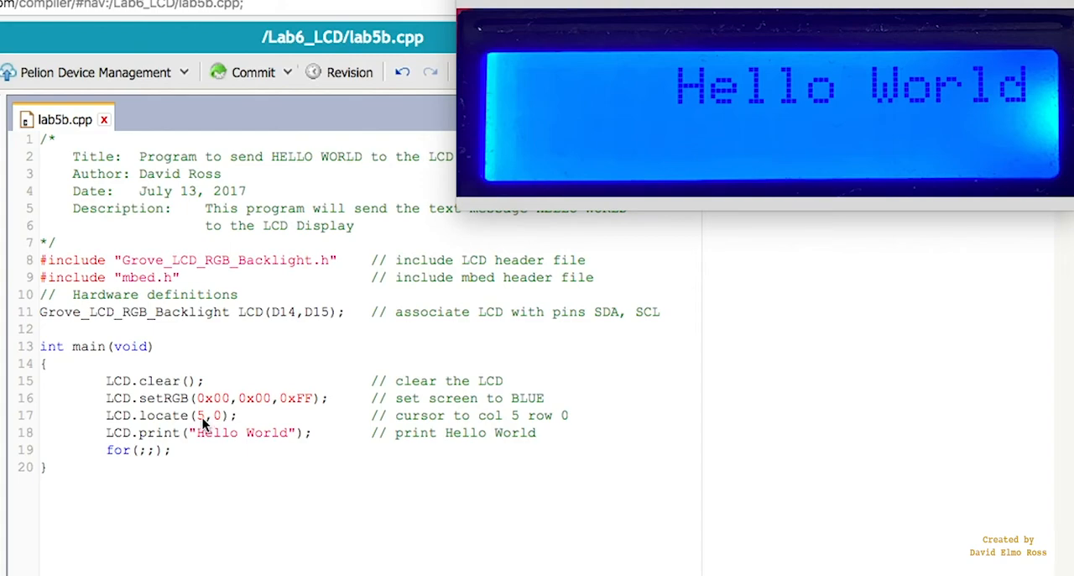
pyautogui.moveTo(532, 100)
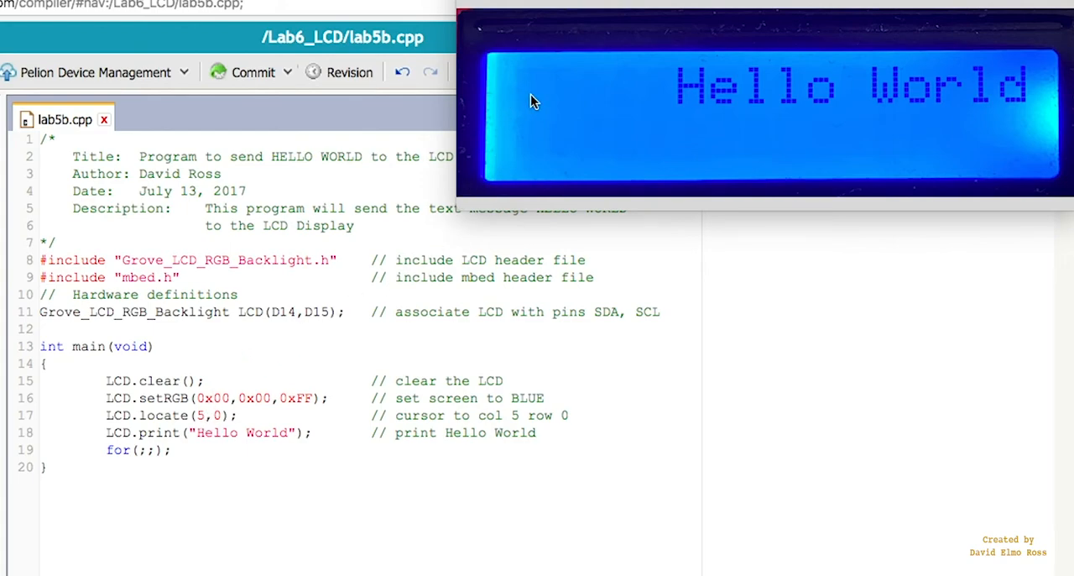
pyautogui.moveTo(634, 99)
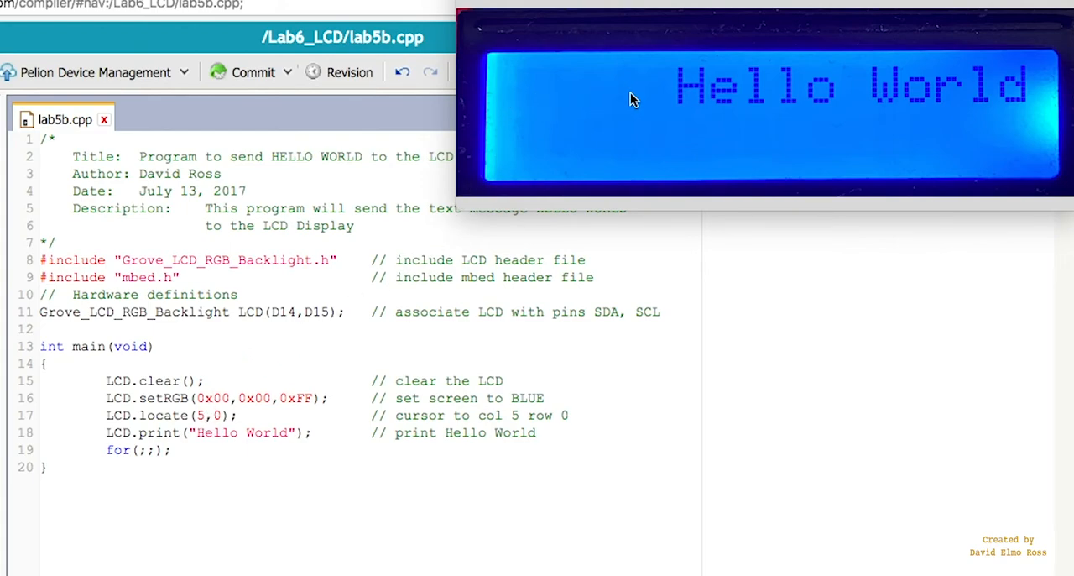
pyautogui.moveTo(688, 108)
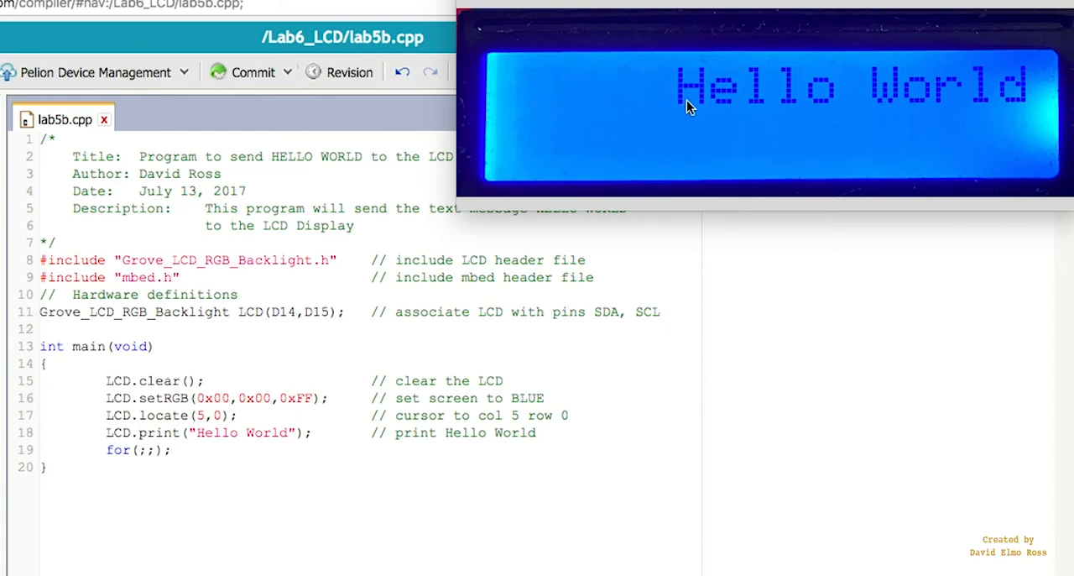
pyautogui.moveTo(529, 162)
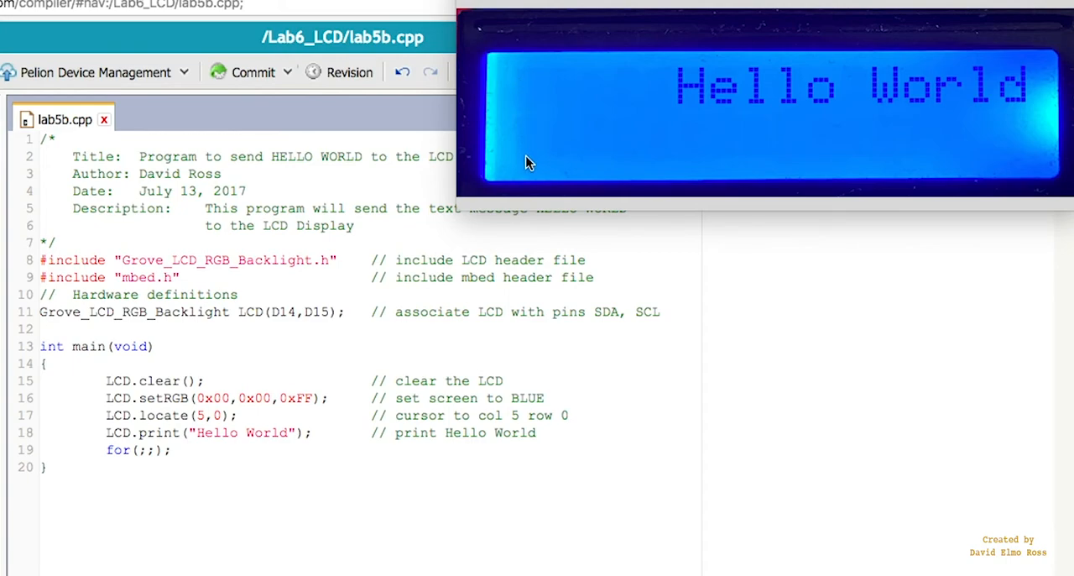
pyautogui.moveTo(938, 107)
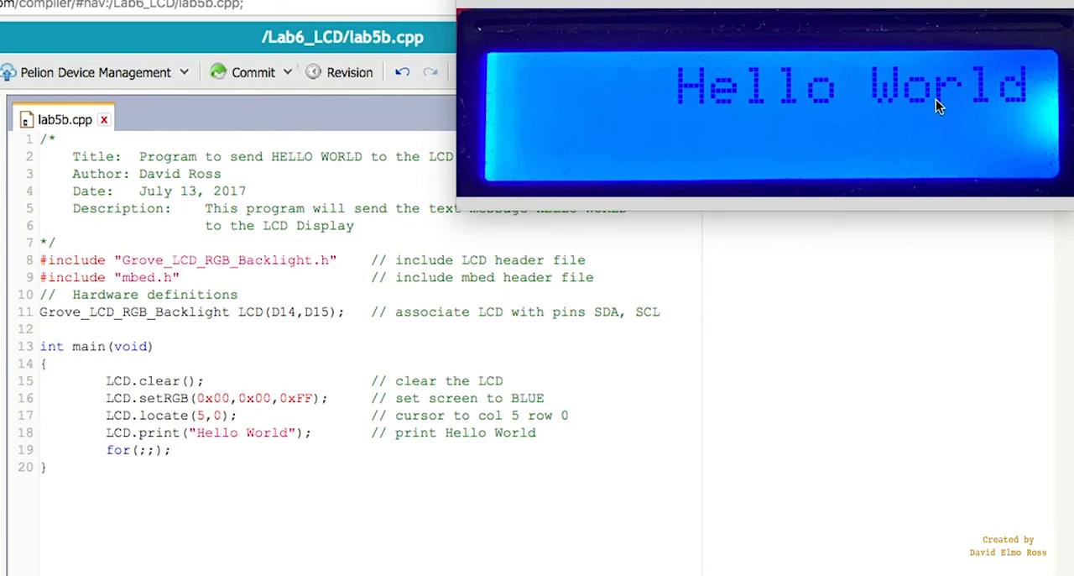
pyautogui.moveTo(675, 102)
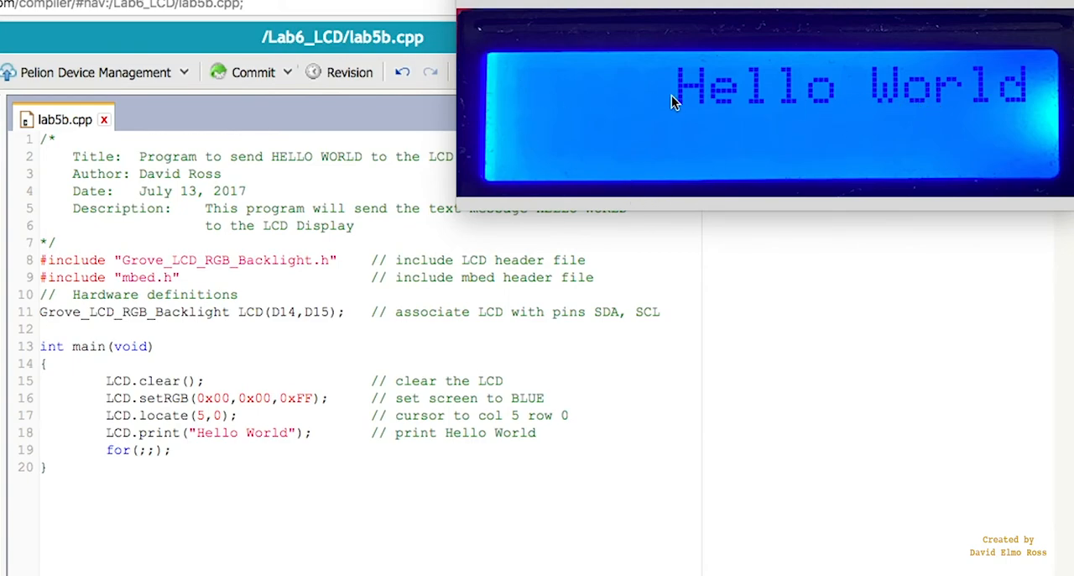
pyautogui.moveTo(918, 128)
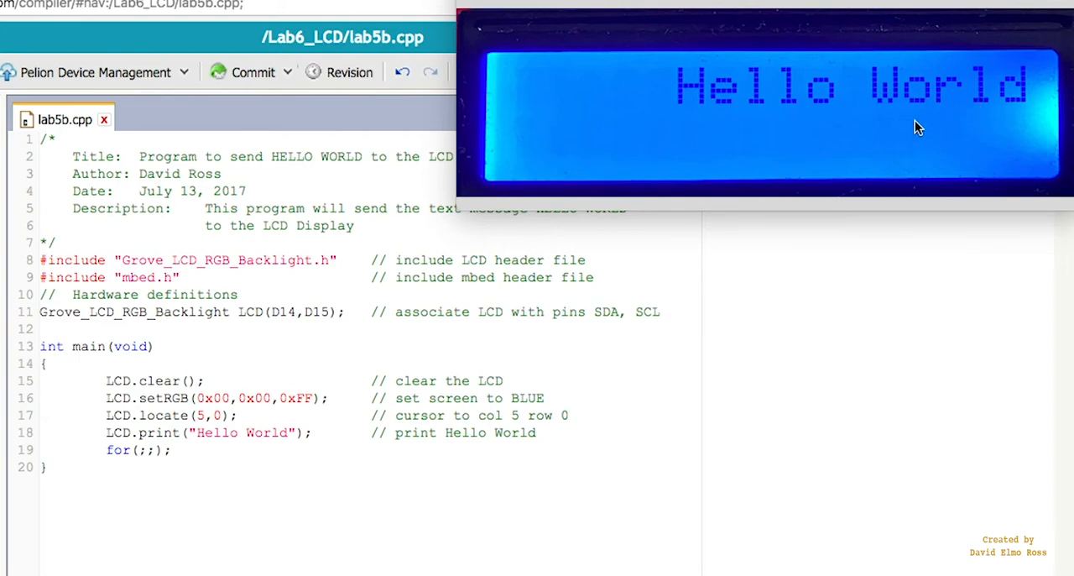
pyautogui.moveTo(642, 212)
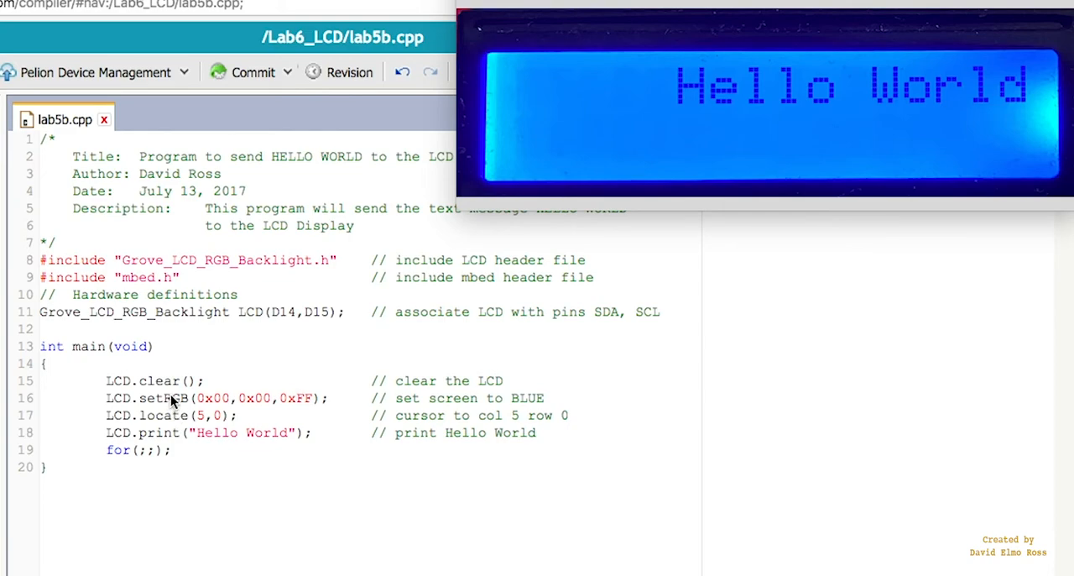
pyautogui.moveTo(181, 417)
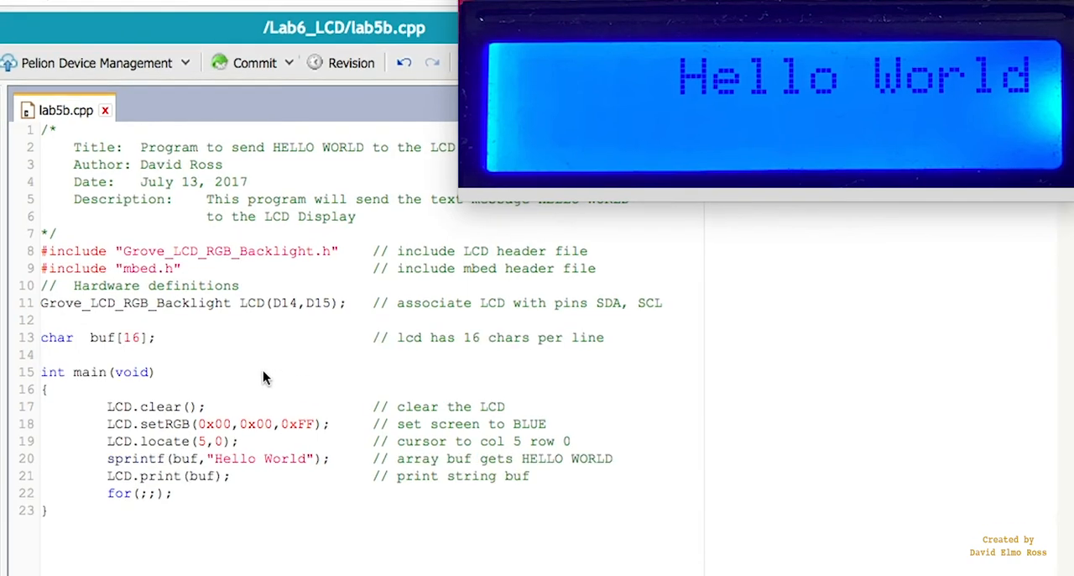
pyautogui.moveTo(59, 351)
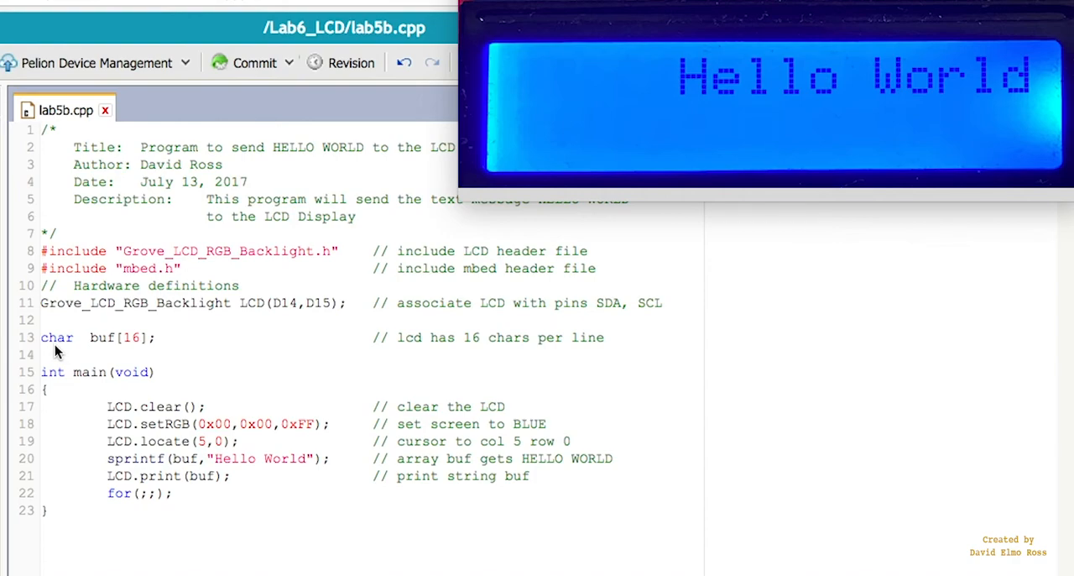
pyautogui.moveTo(95, 351)
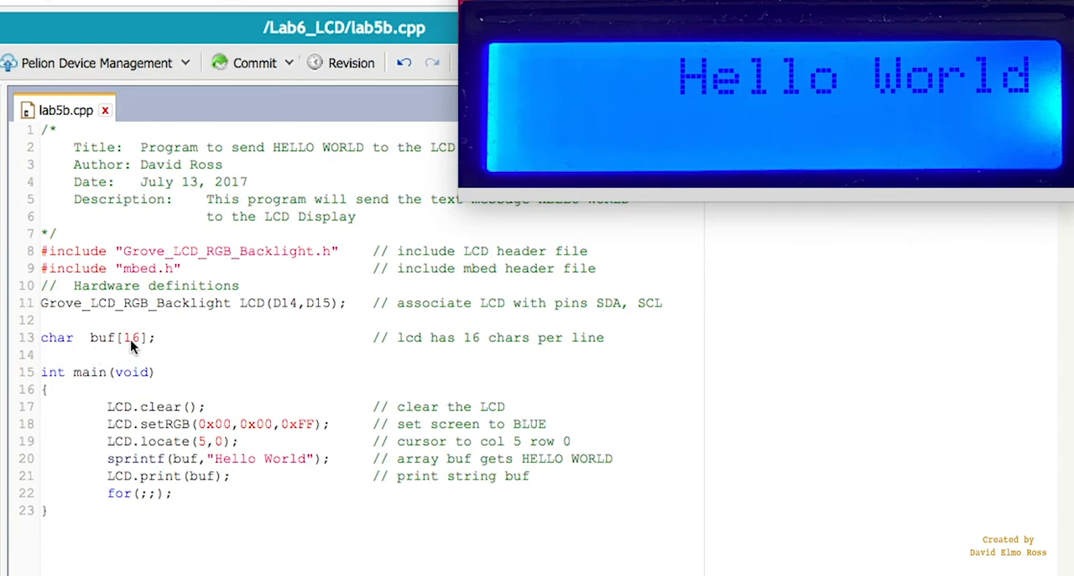
pyautogui.moveTo(388, 355)
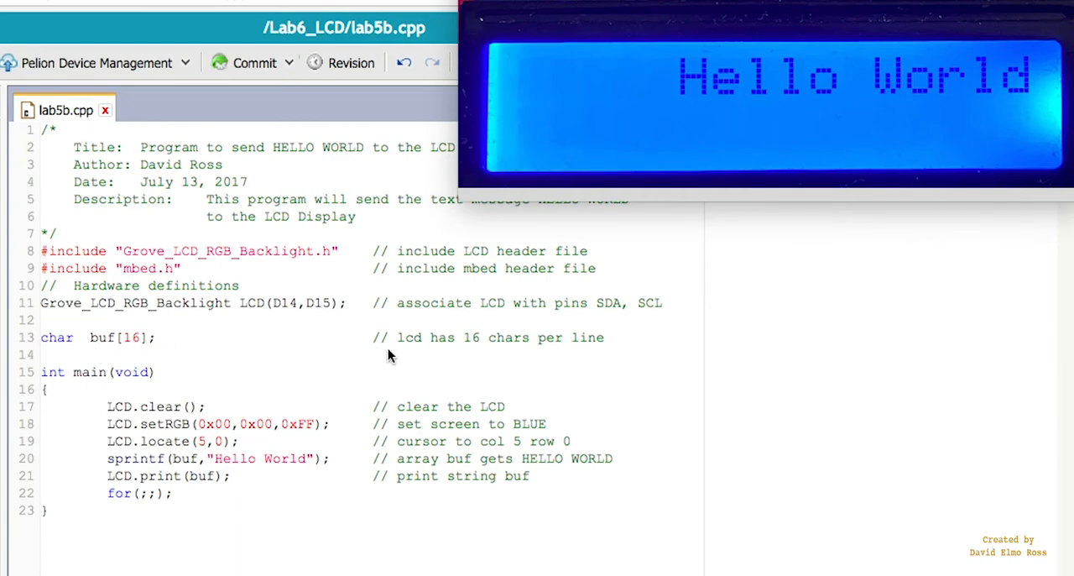
pyautogui.moveTo(635, 99)
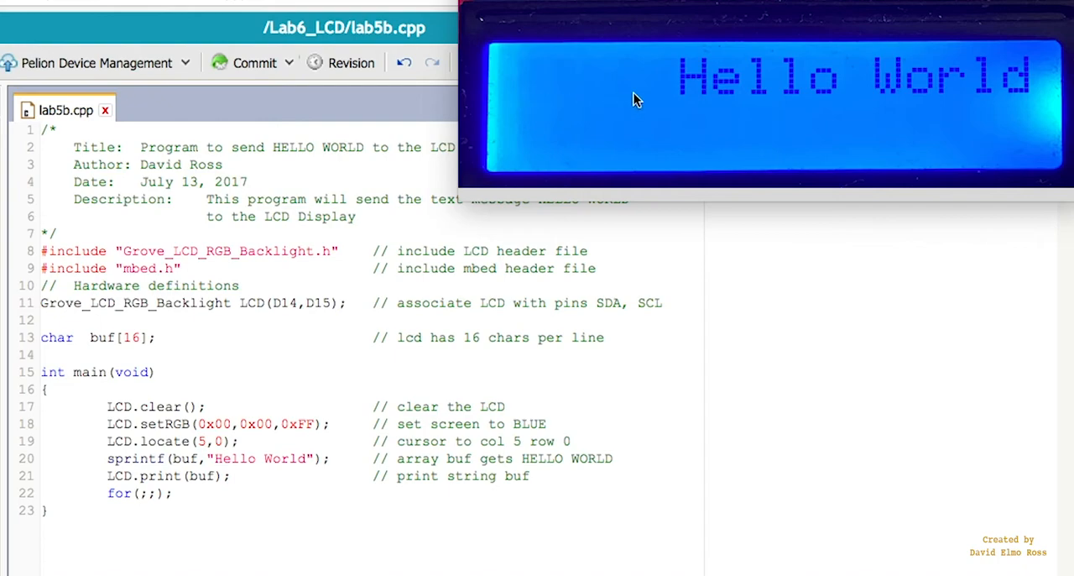
pyautogui.moveTo(563, 351)
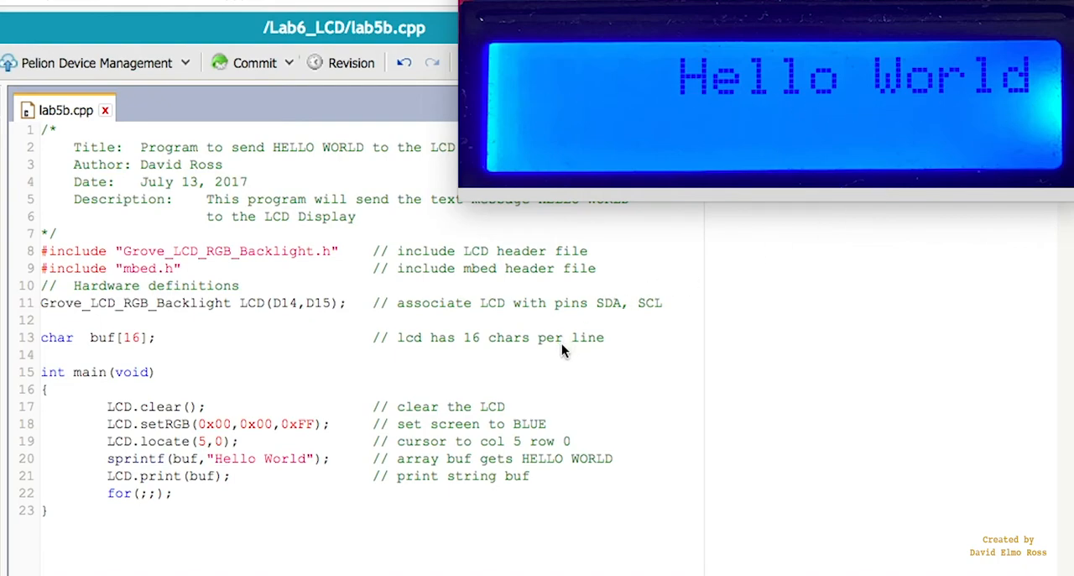
pyautogui.moveTo(219, 428)
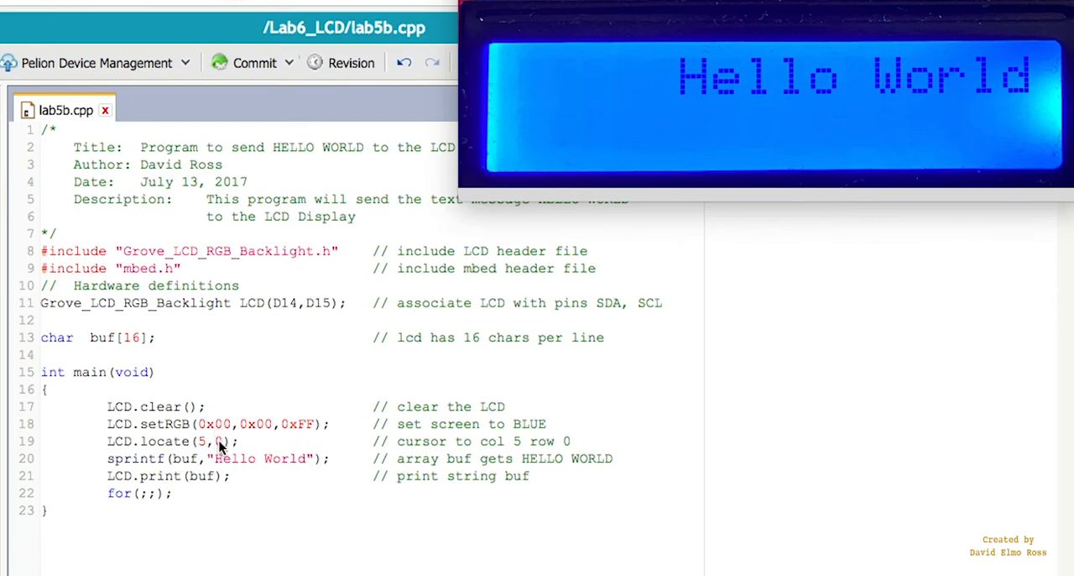
pyautogui.moveTo(507, 87)
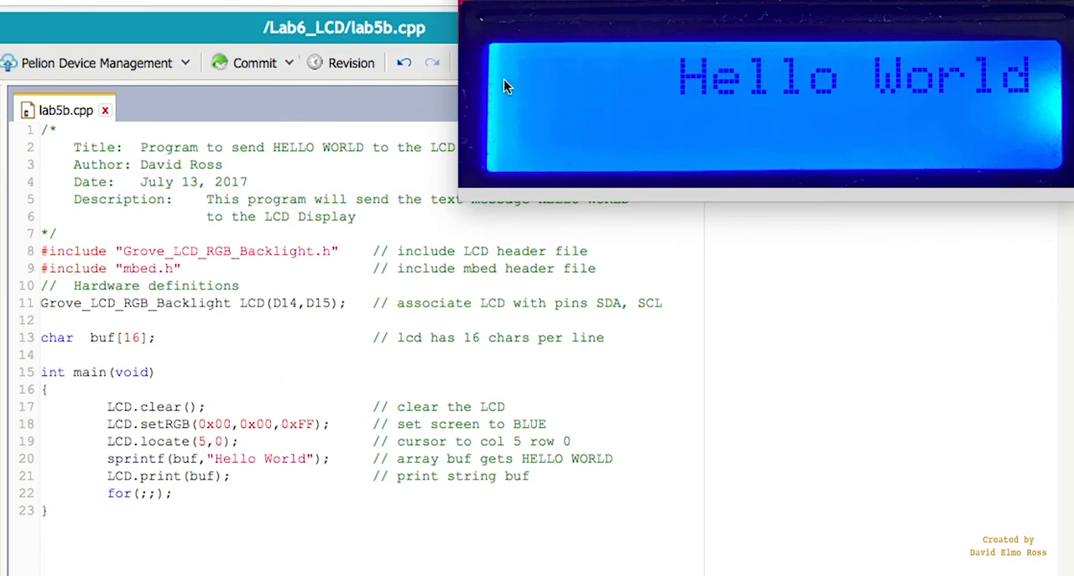
pyautogui.moveTo(710, 100)
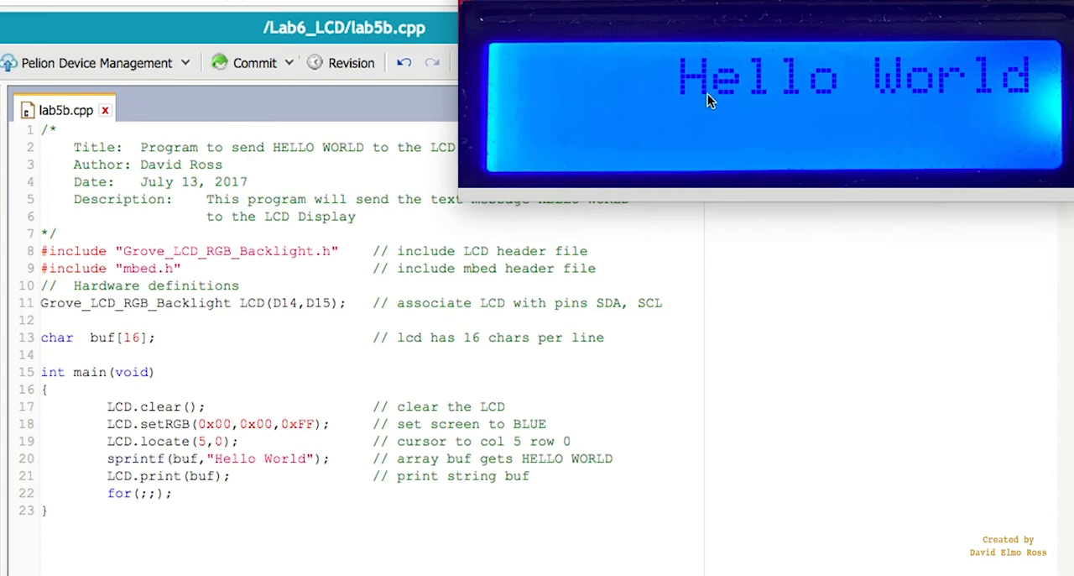
pyautogui.moveTo(558, 103)
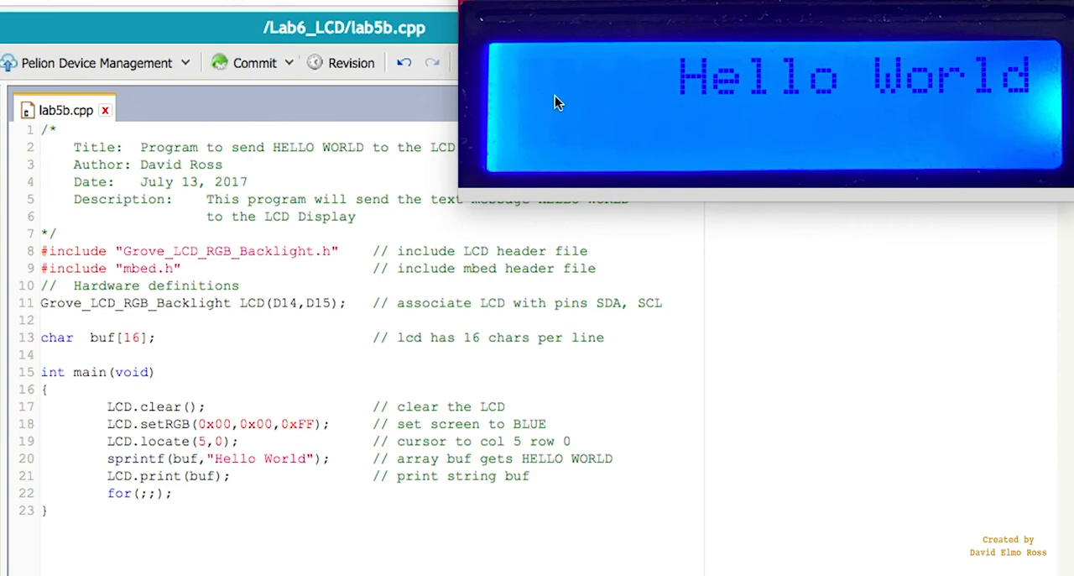
pyautogui.moveTo(150, 475)
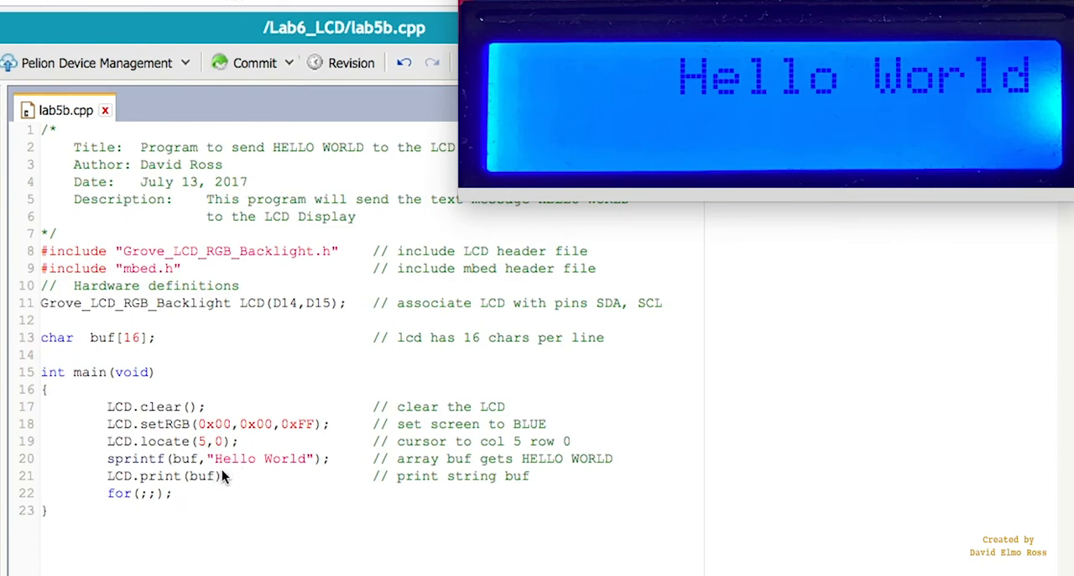
pyautogui.moveTo(113, 470)
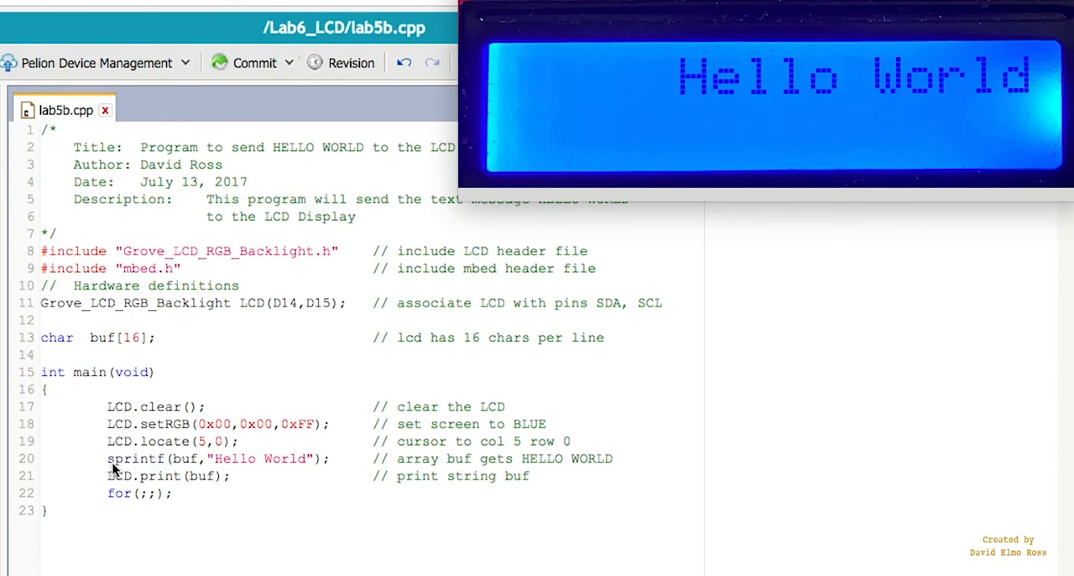
pyautogui.moveTo(159, 467)
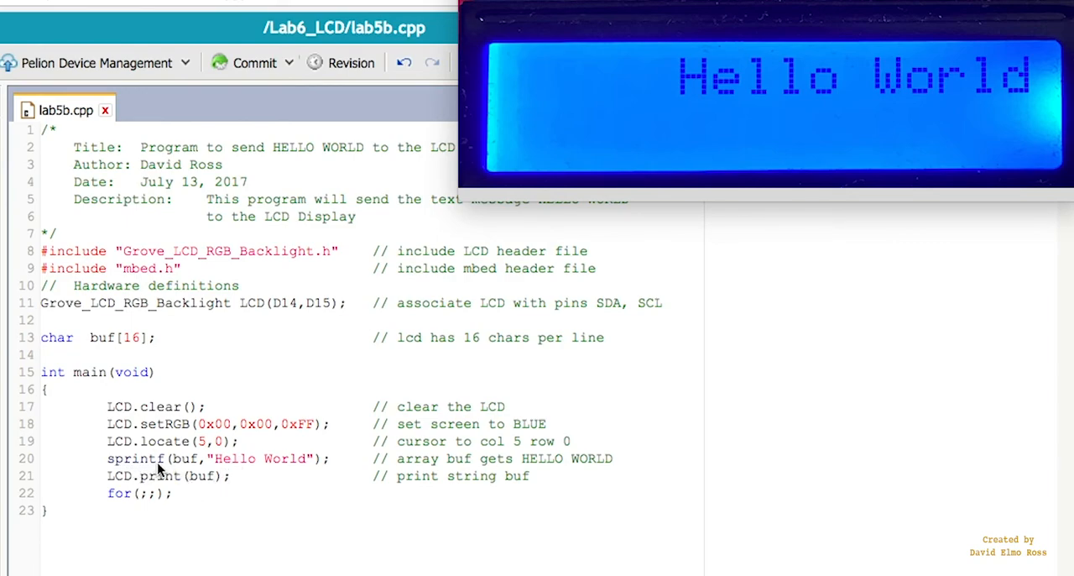
pyautogui.moveTo(302, 475)
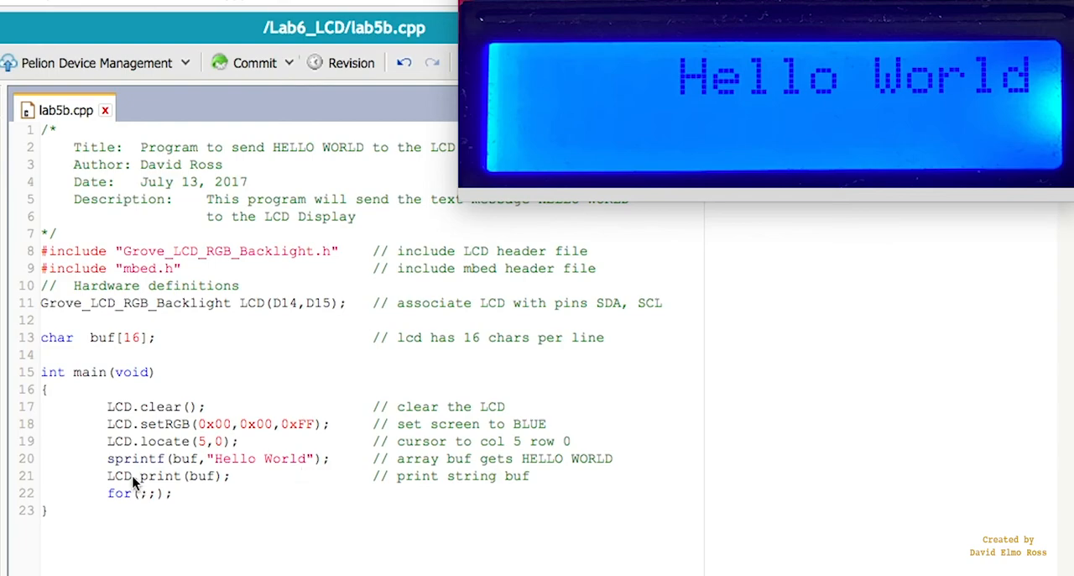
pyautogui.moveTo(230, 466)
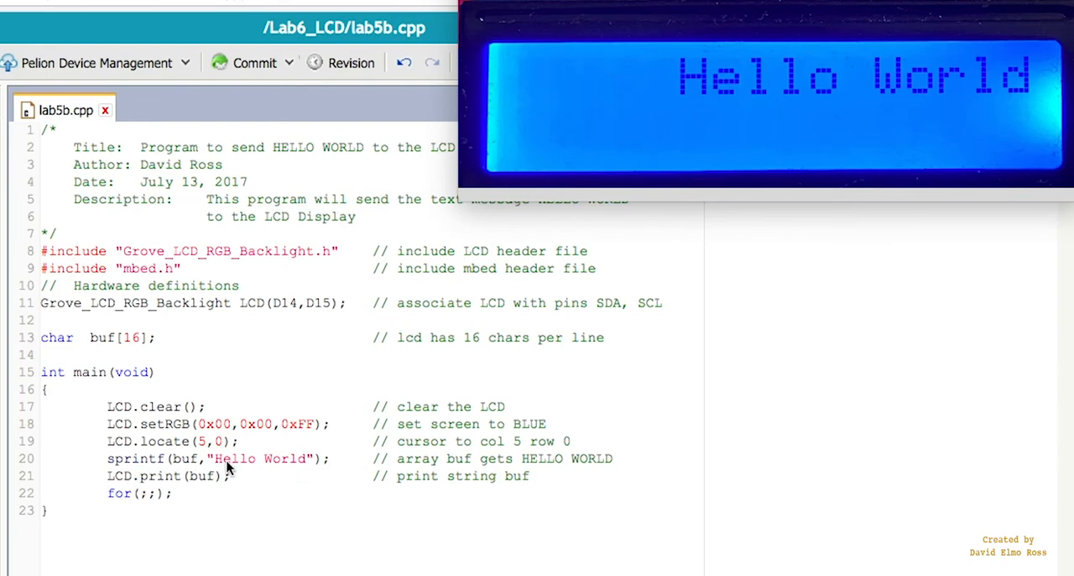
pyautogui.moveTo(191, 455)
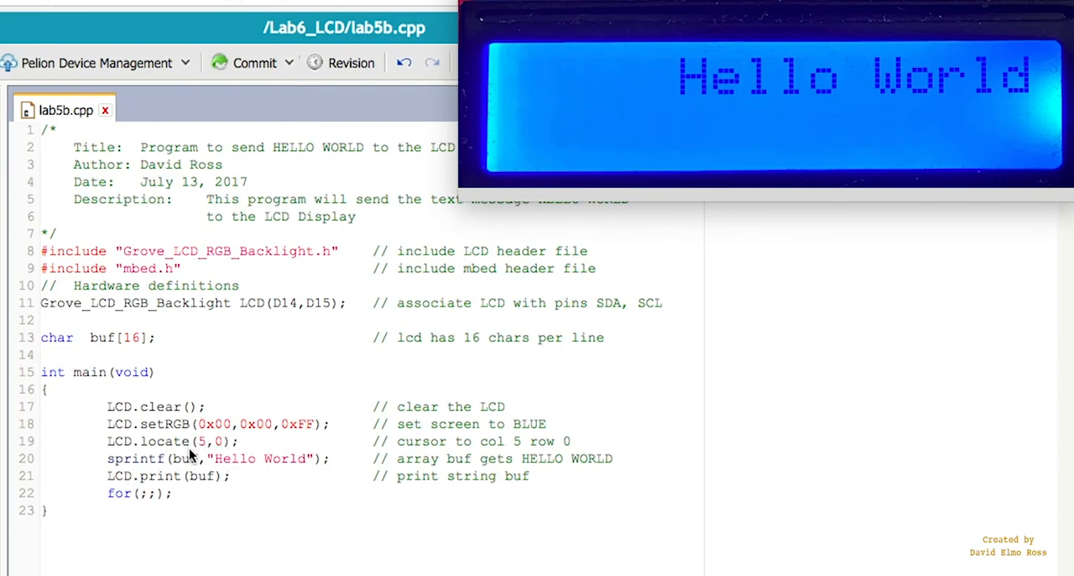
pyautogui.moveTo(180, 432)
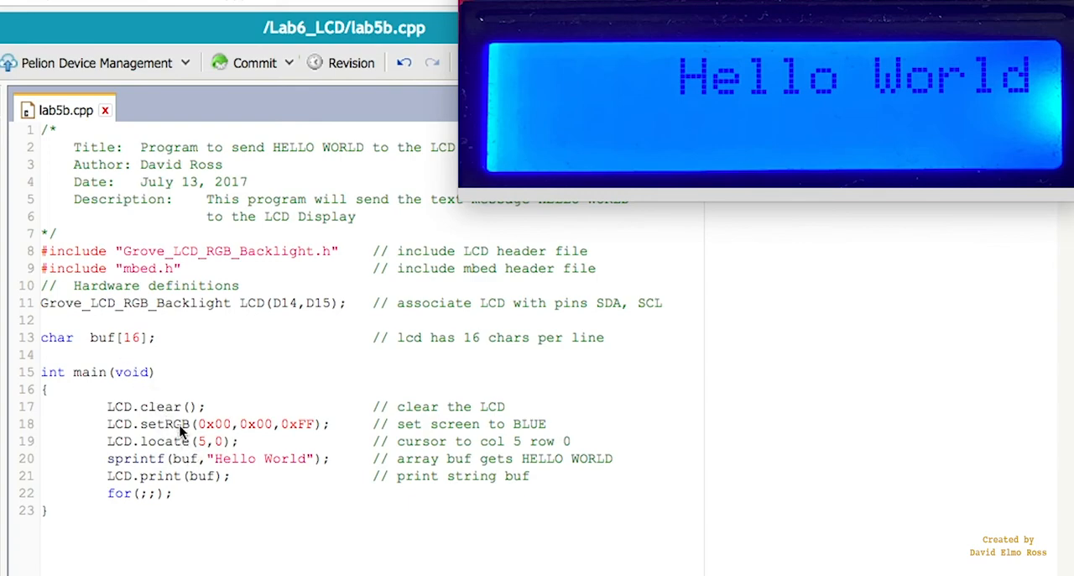
pyautogui.moveTo(191, 464)
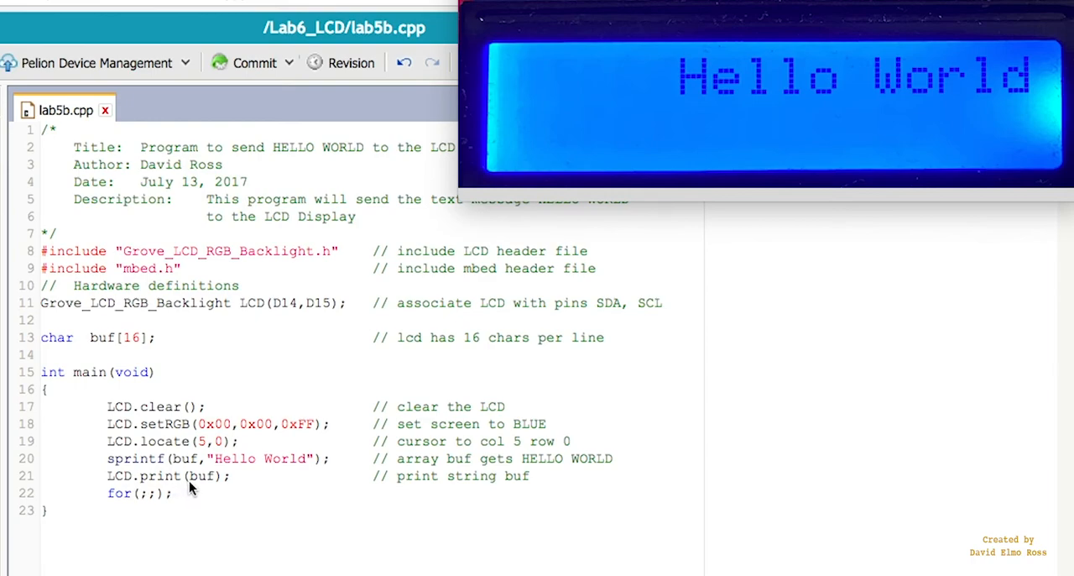
pyautogui.moveTo(787, 107)
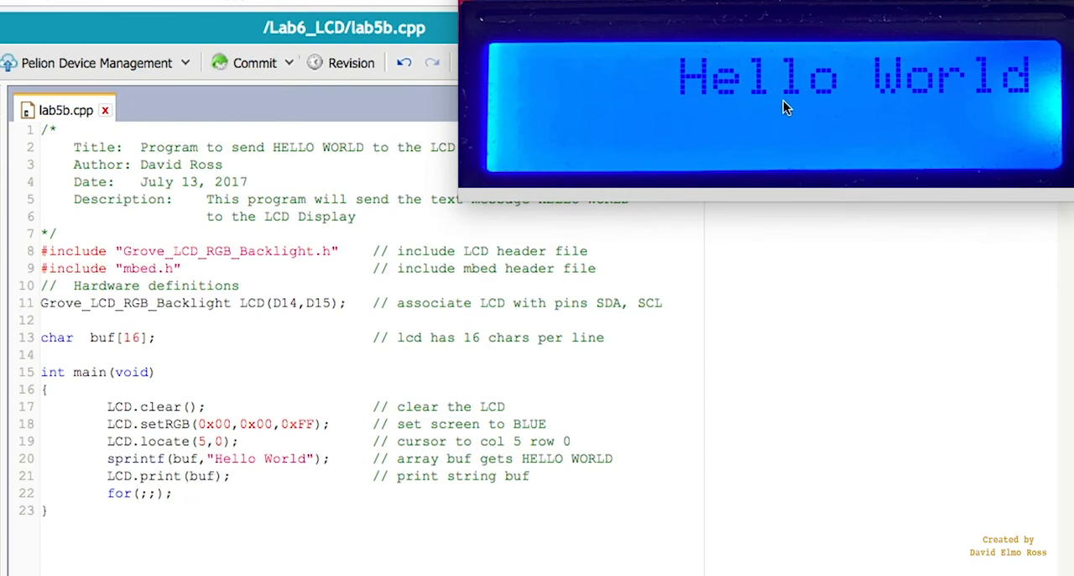
pyautogui.moveTo(1007, 114)
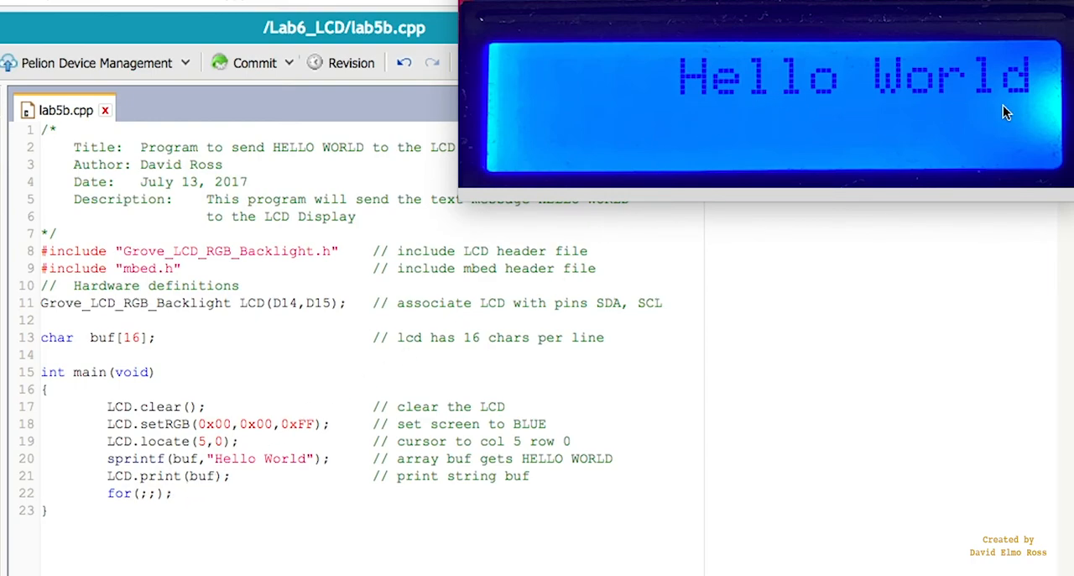
pyautogui.moveTo(151, 441)
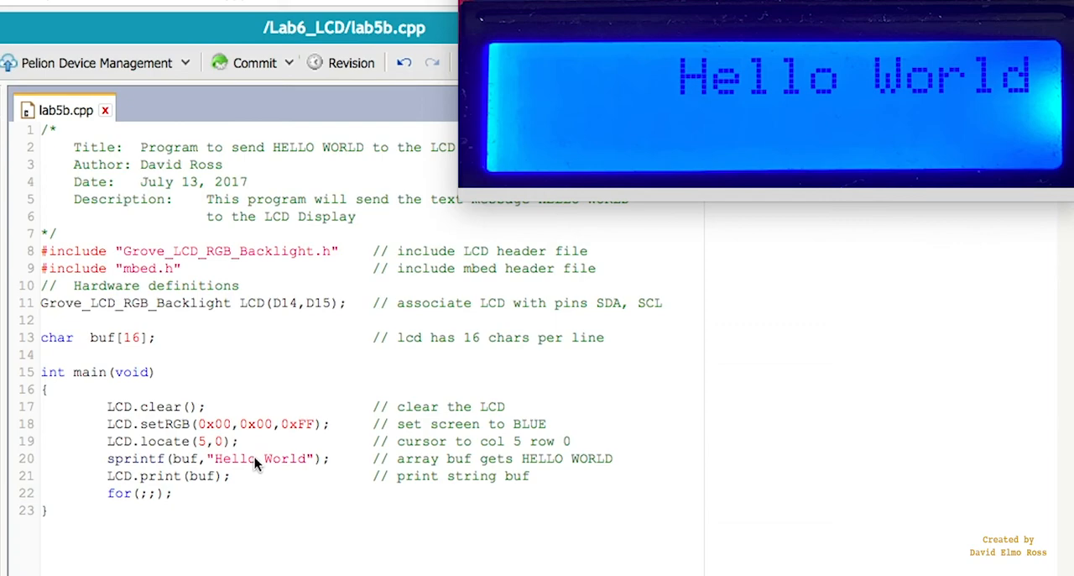
pyautogui.moveTo(119, 491)
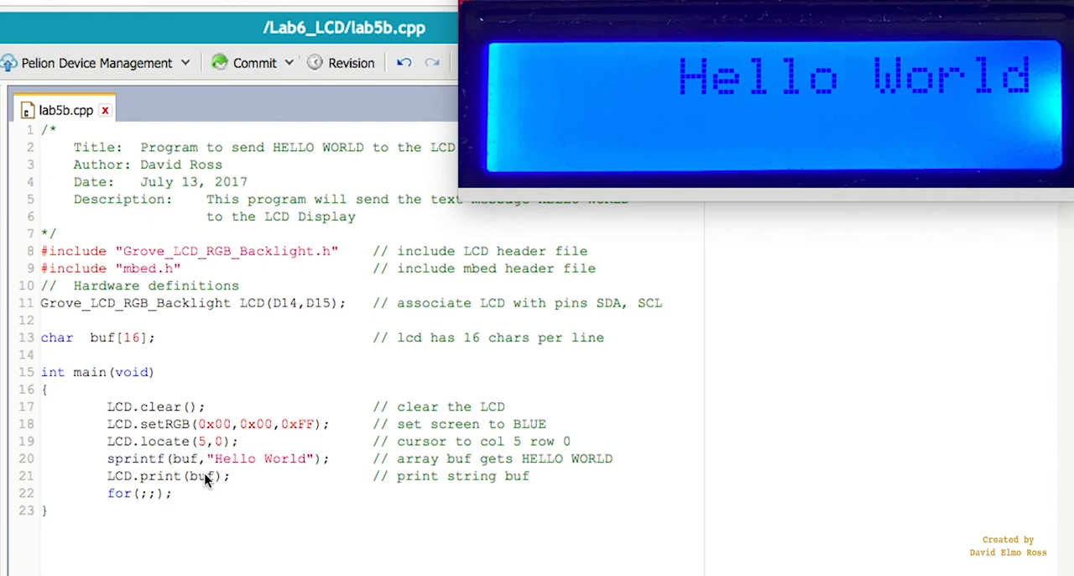
pyautogui.moveTo(766, 126)
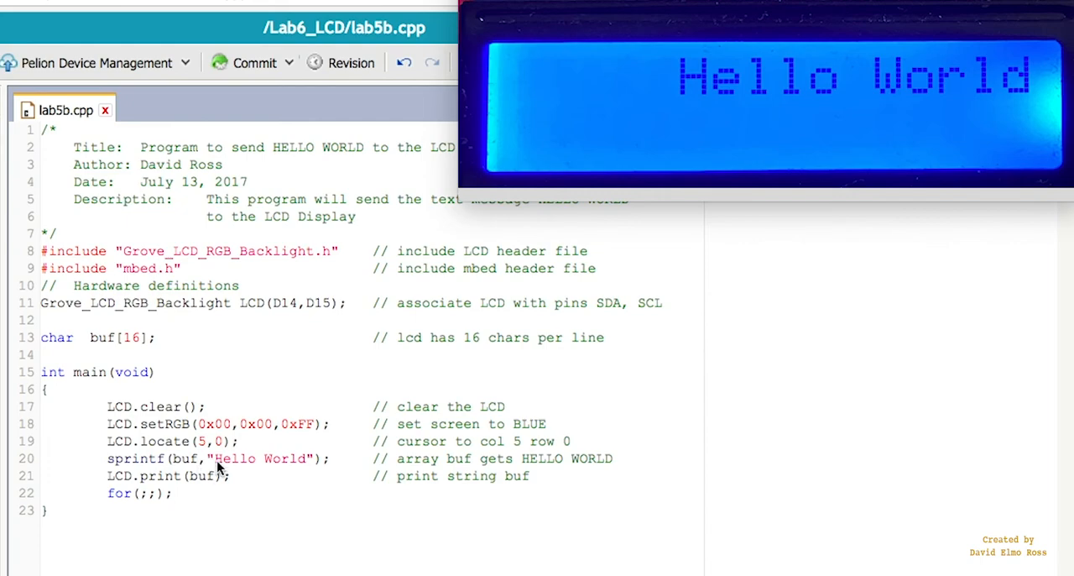
pyautogui.moveTo(283, 462)
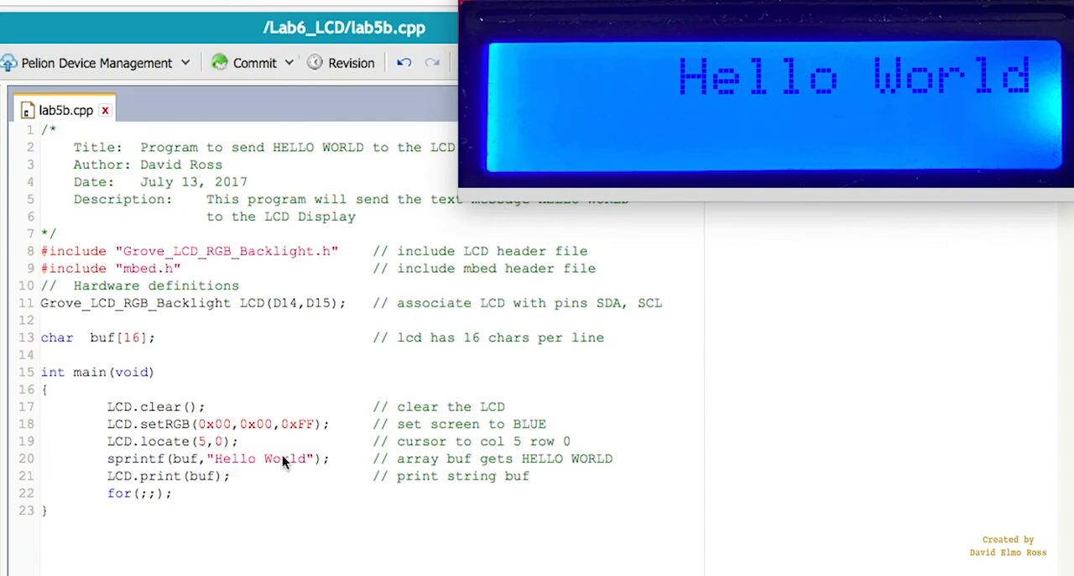
pyautogui.moveTo(197, 476)
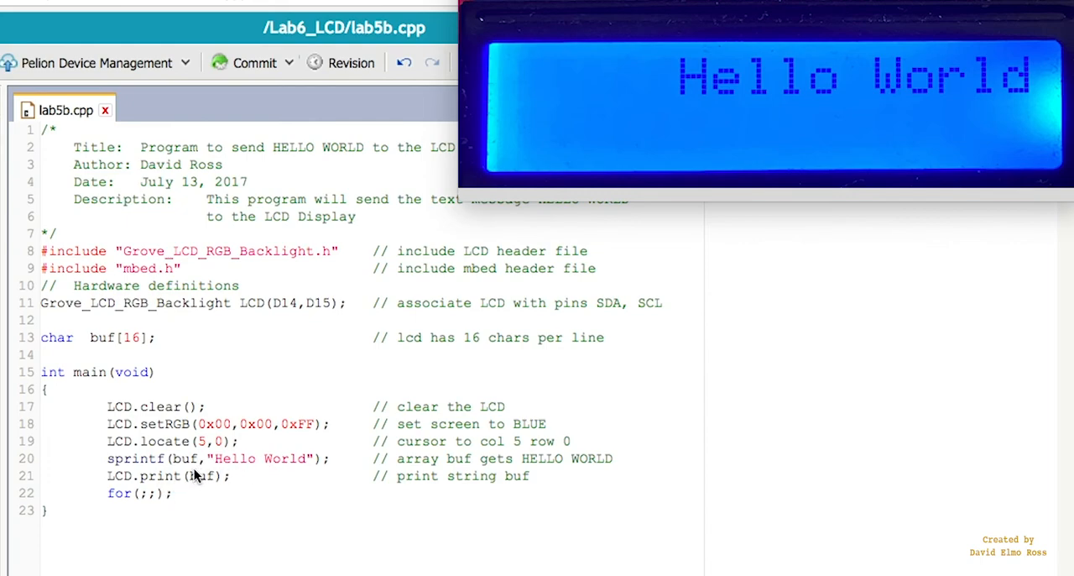